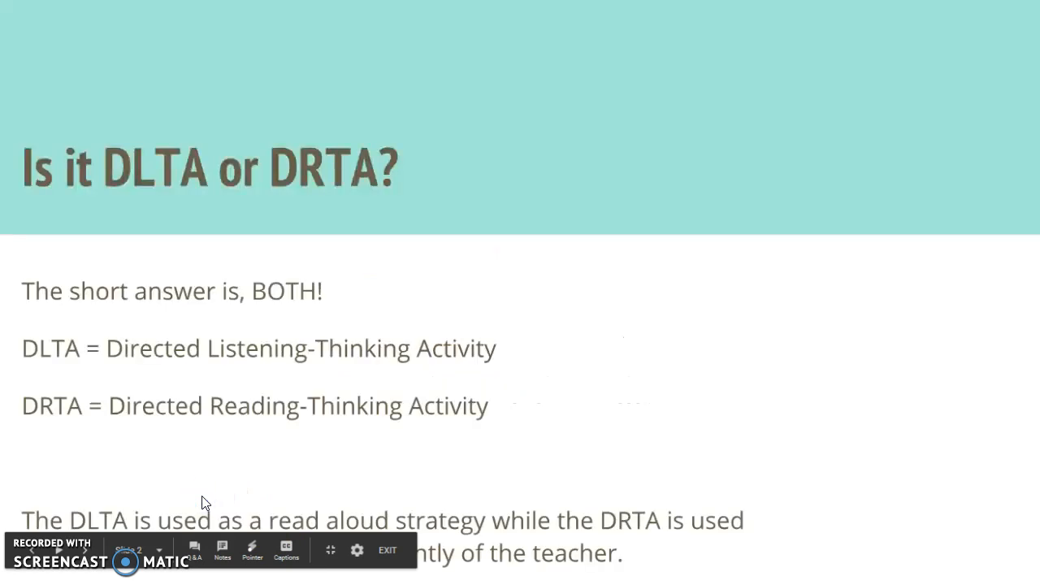
pyautogui.moveTo(676, 408)
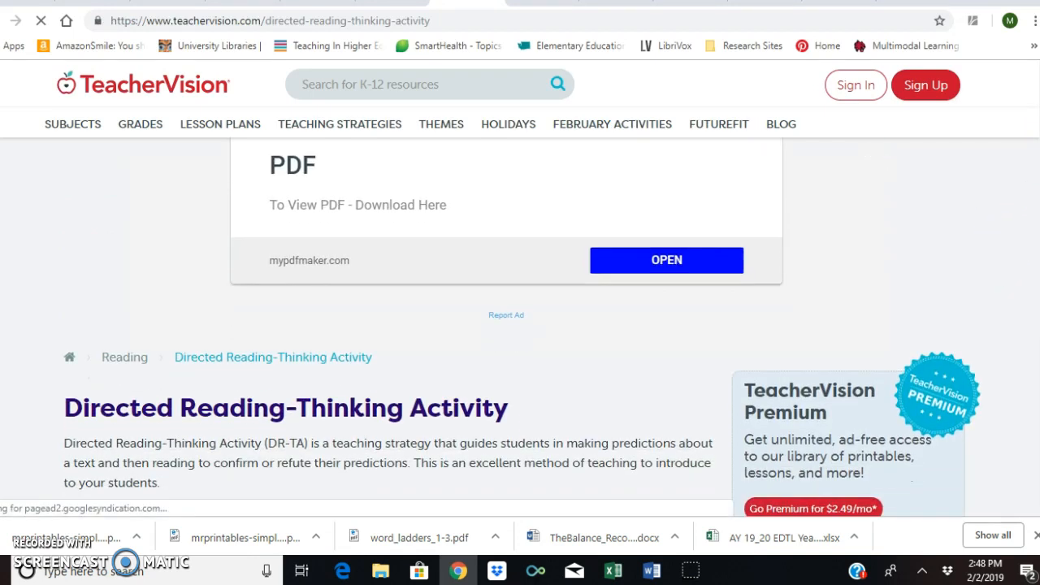
# Scroll the TeacherVision page down through the DR-TA steps: introduction, predict, prove or modify predictions.
pyautogui.scroll(-3)
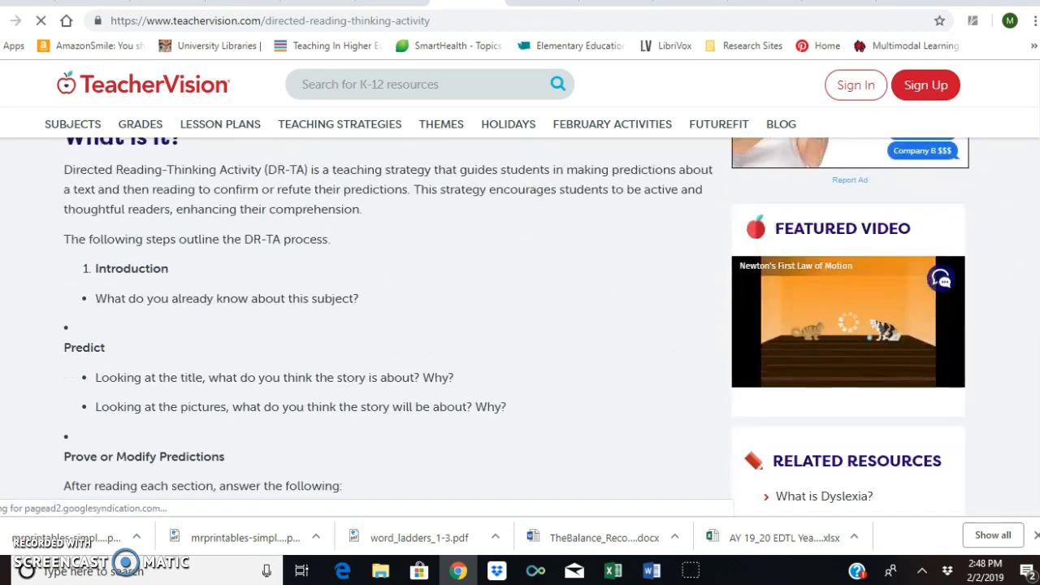
pyautogui.scroll(-3)
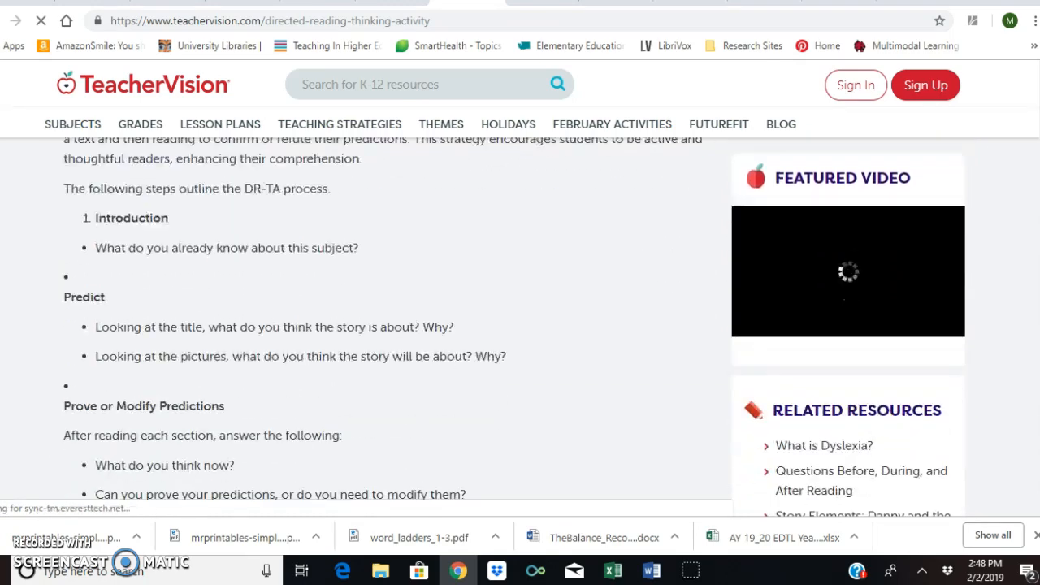
pyautogui.scroll(-3)
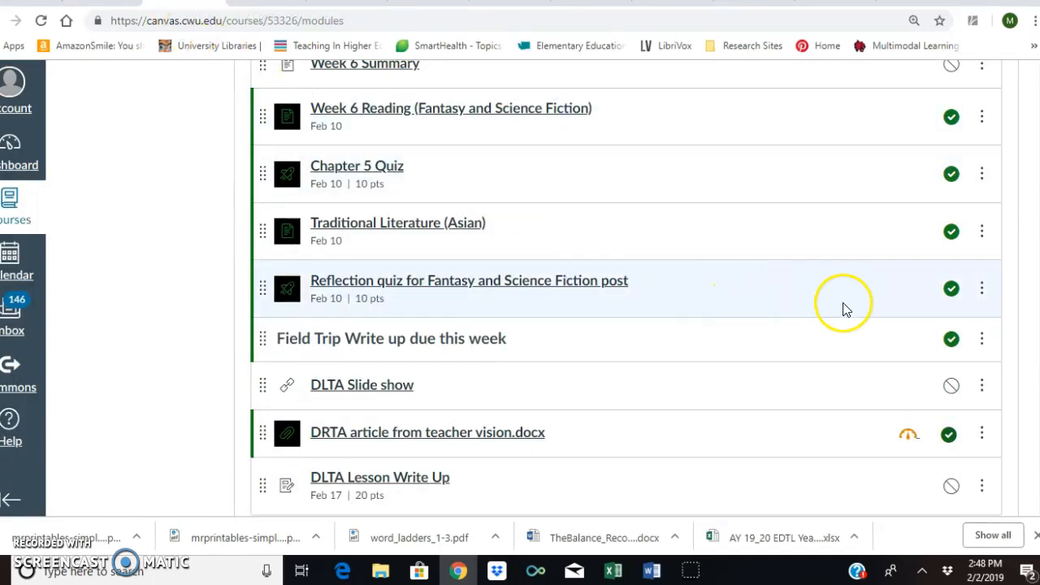
pyautogui.moveTo(406, 432)
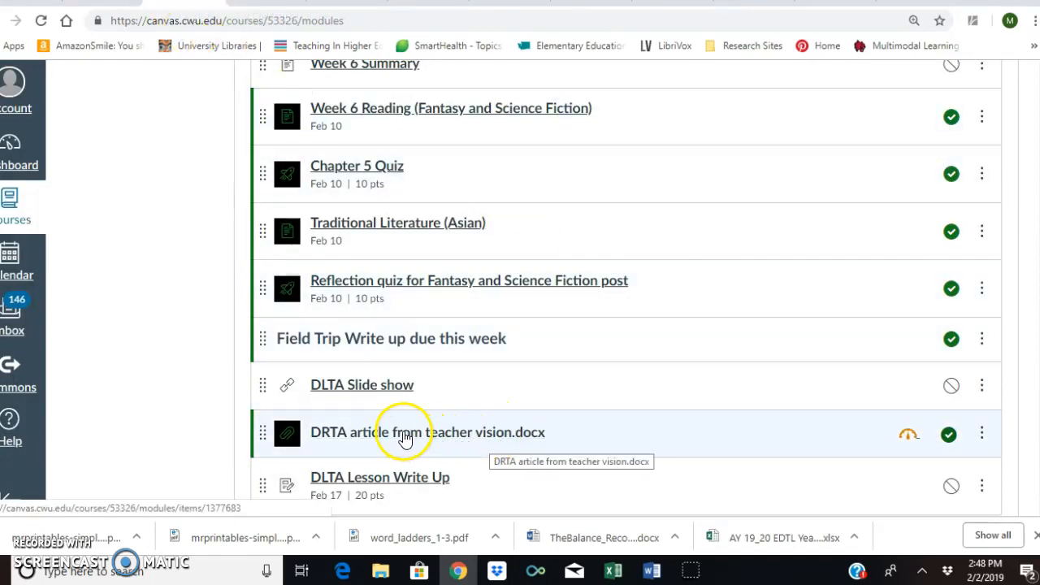
# Open 'DRTA article from teacher vision.docx' from Modules and scroll through its preview pages.
pyautogui.click(427, 432)
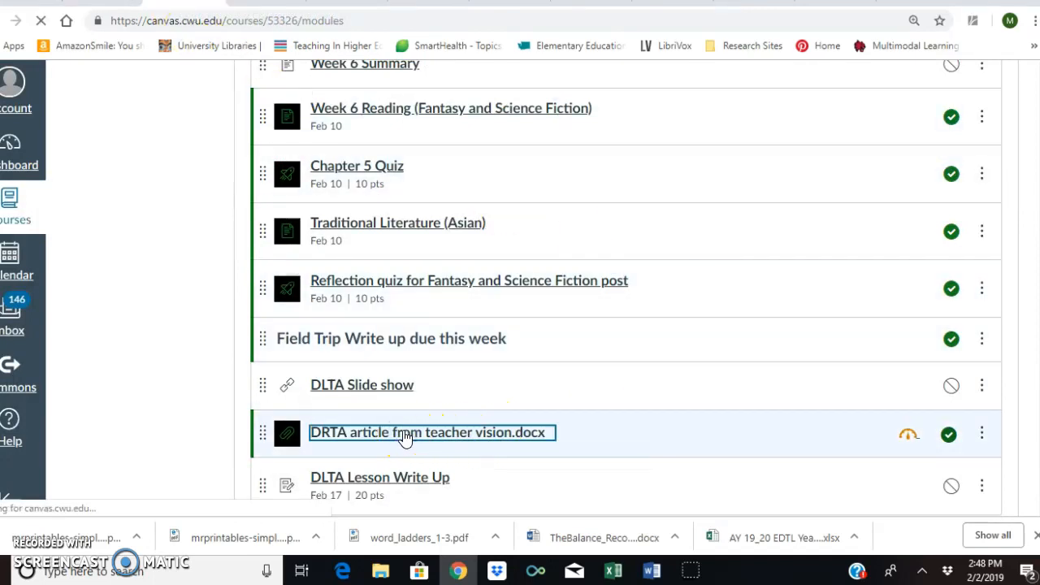
pyautogui.click(429, 432)
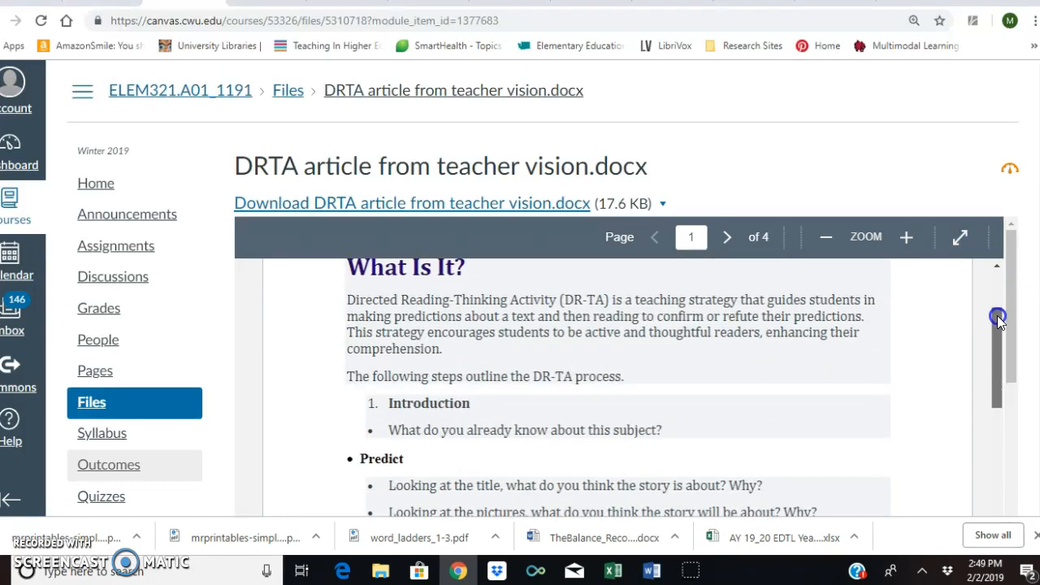
pyautogui.scroll(-3)
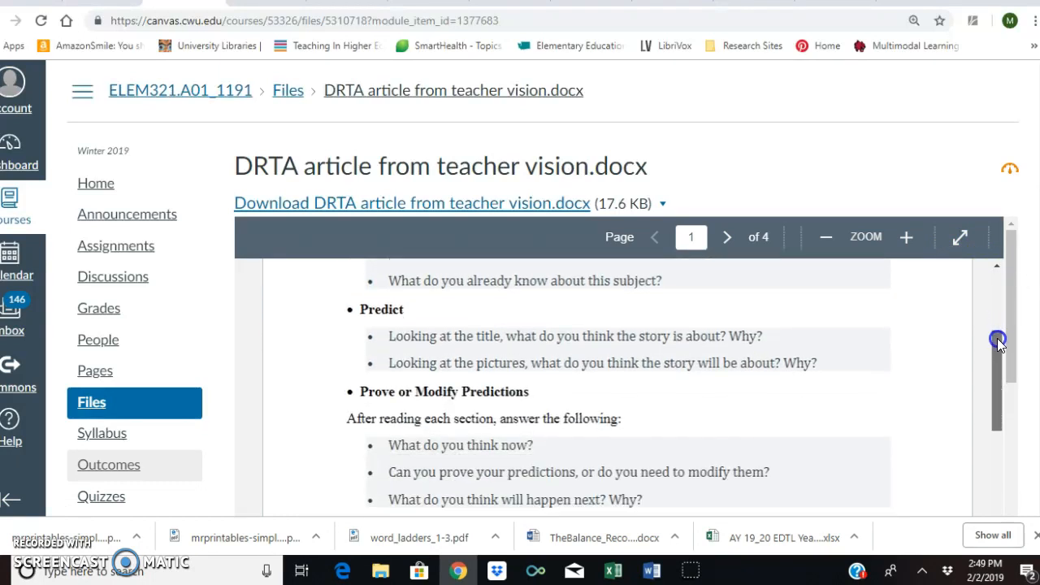
pyautogui.scroll(-3)
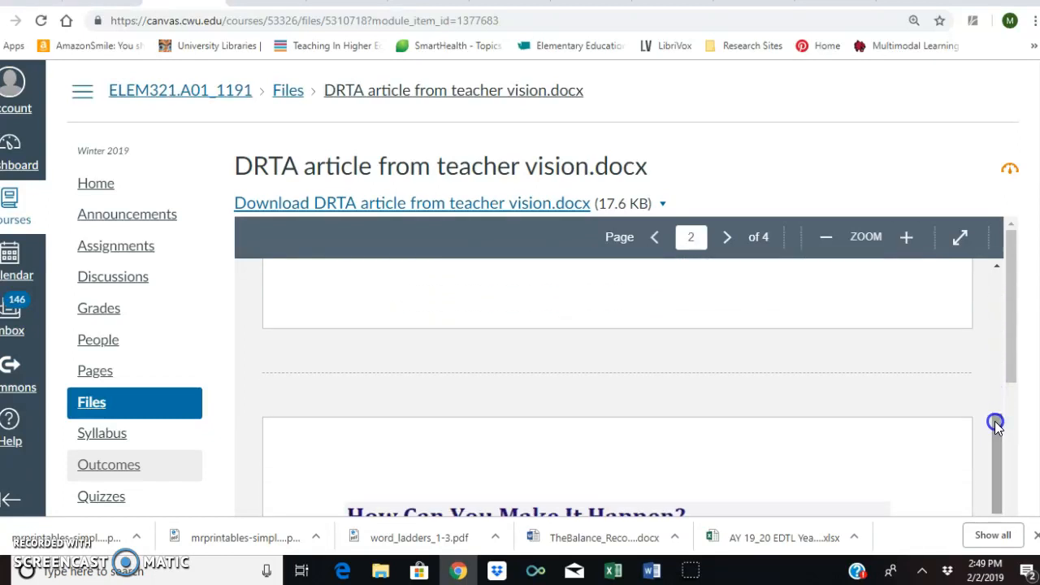
pyautogui.scroll(-3)
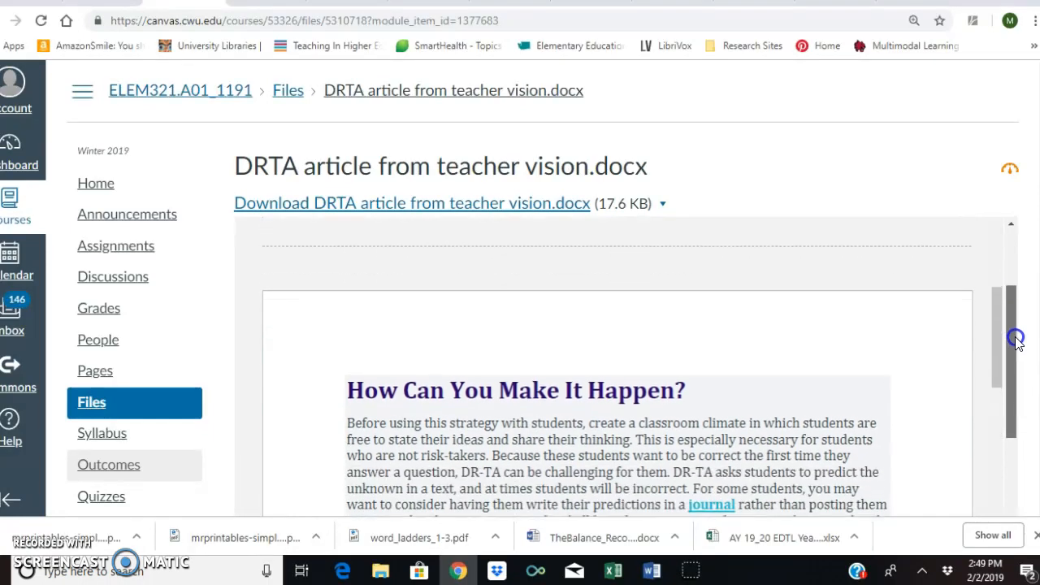
pyautogui.scroll(-3)
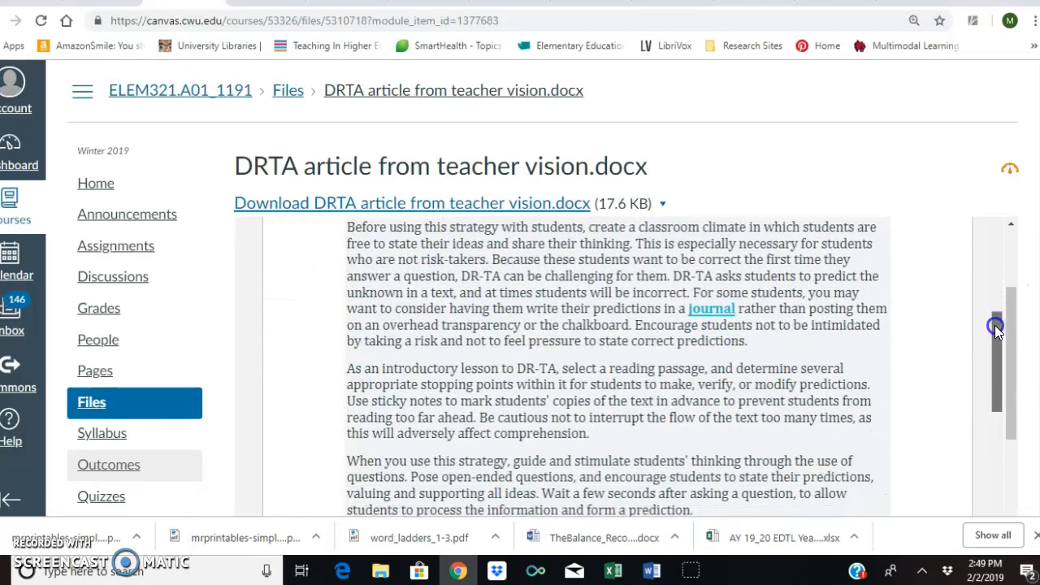
pyautogui.scroll(-3)
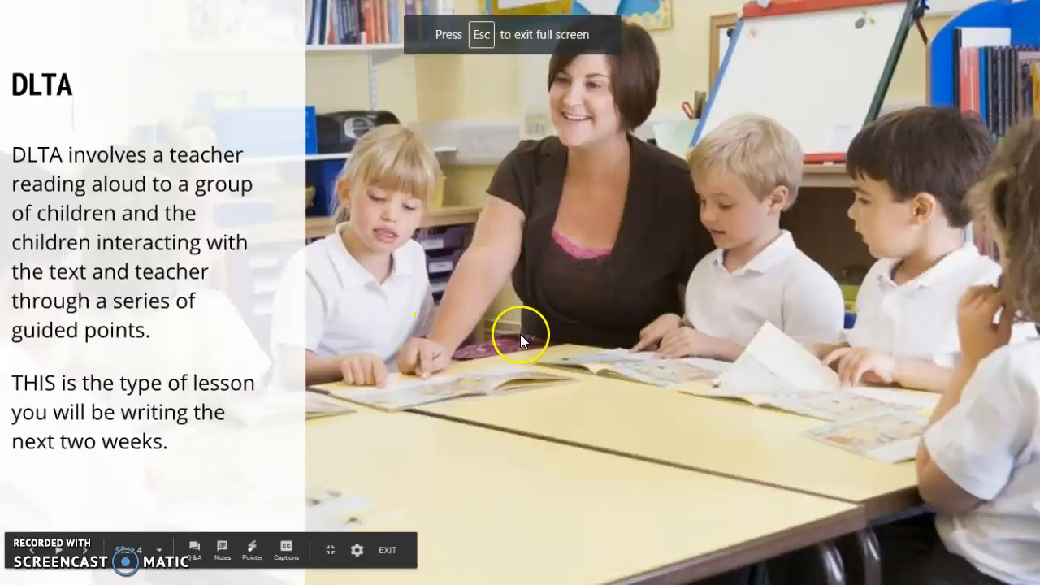
pyautogui.moveTo(455, 397)
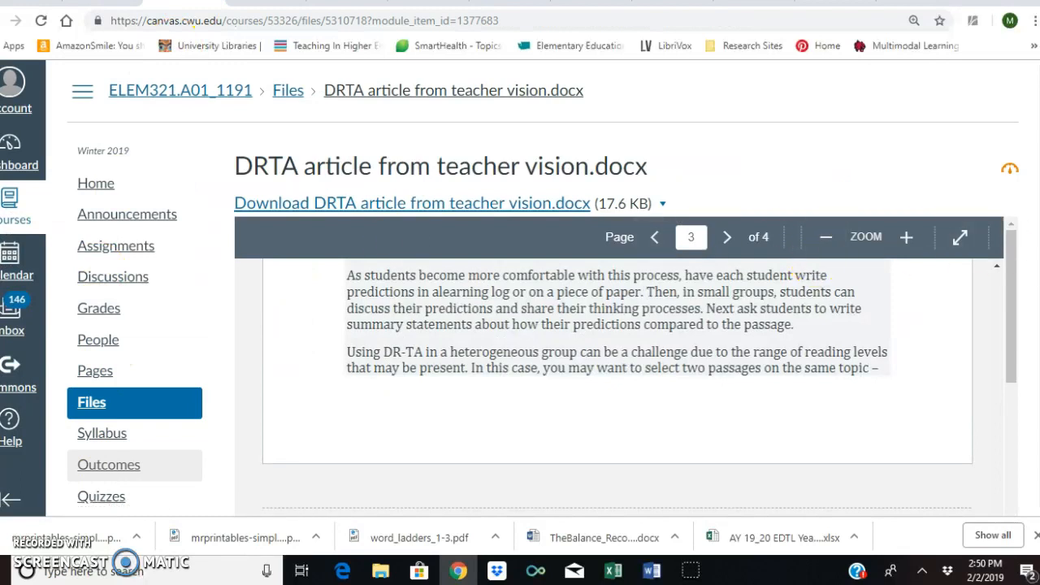
# Go back to the course Modules and scroll to Week 6's DLTA Slide show, DRTA article and Lesson Write Up.
pyautogui.scroll(-3)
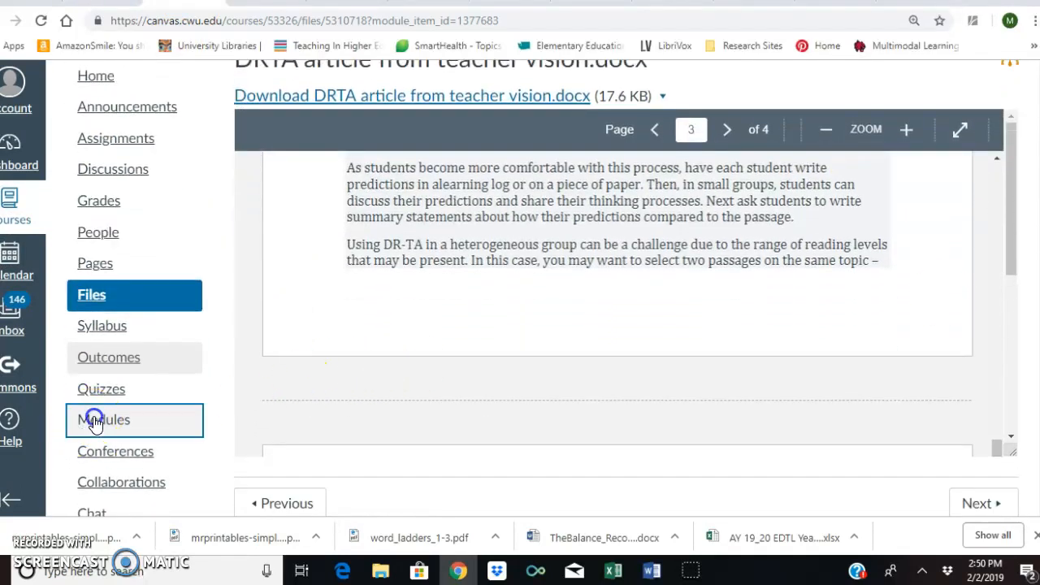
pyautogui.click(104, 419)
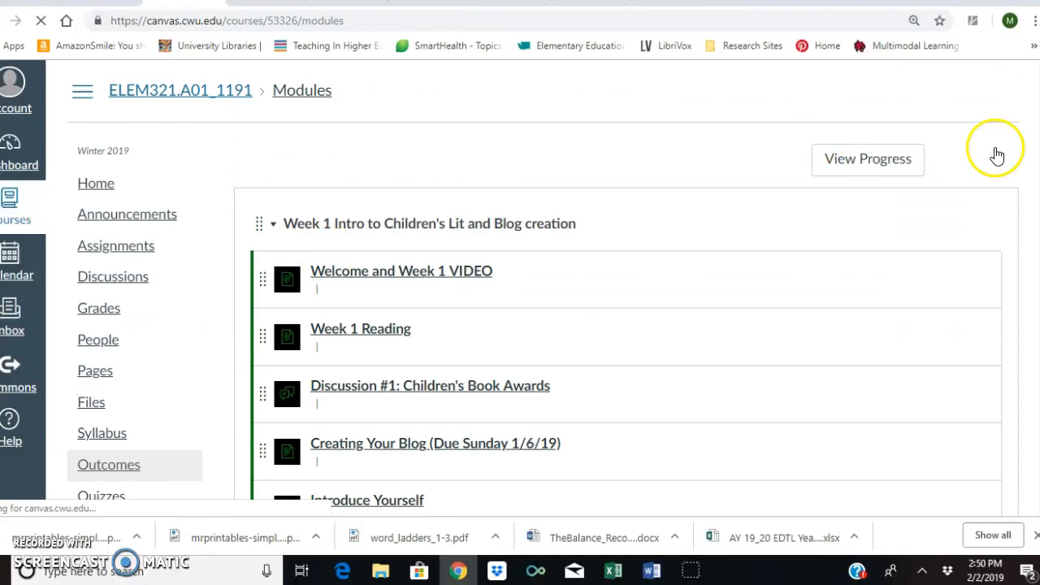
pyautogui.scroll(-3)
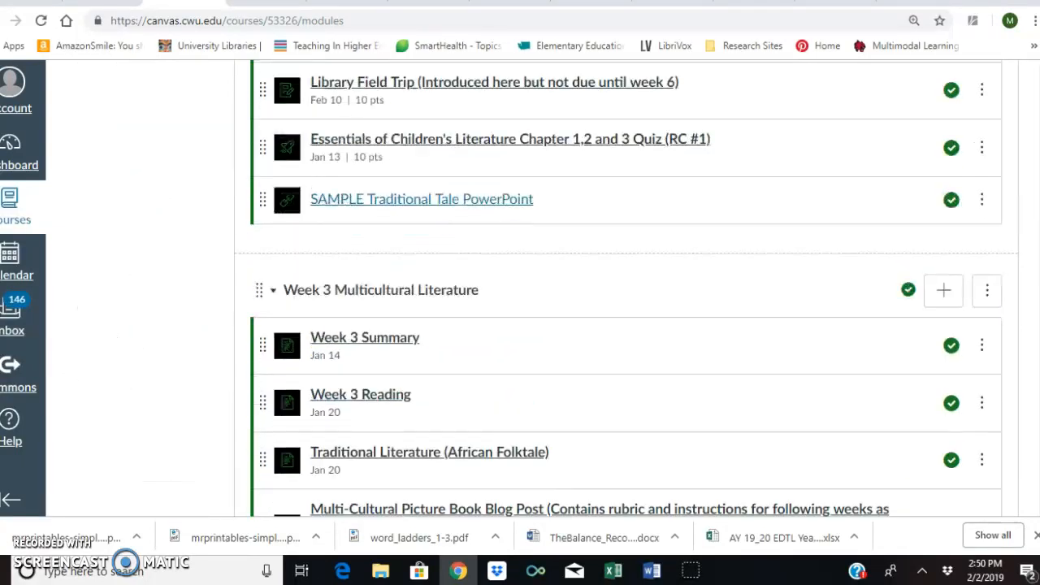
pyautogui.scroll(-3)
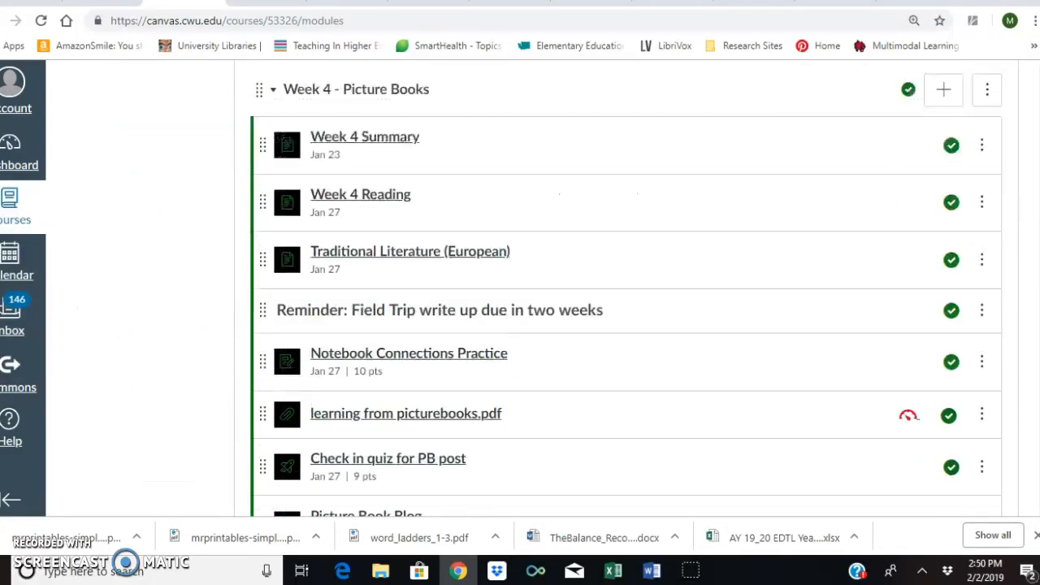
pyautogui.scroll(-3)
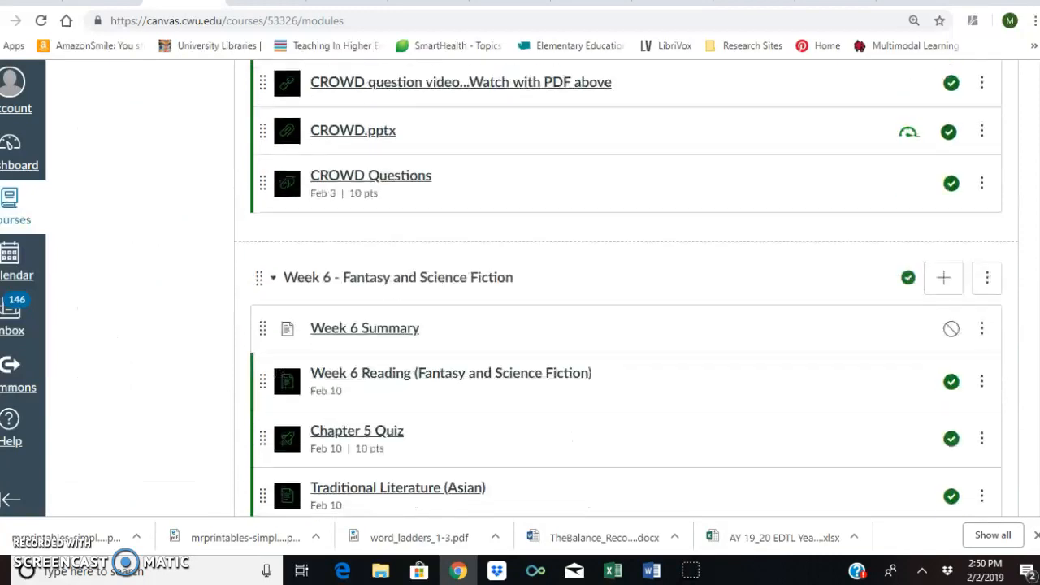
pyautogui.scroll(-3)
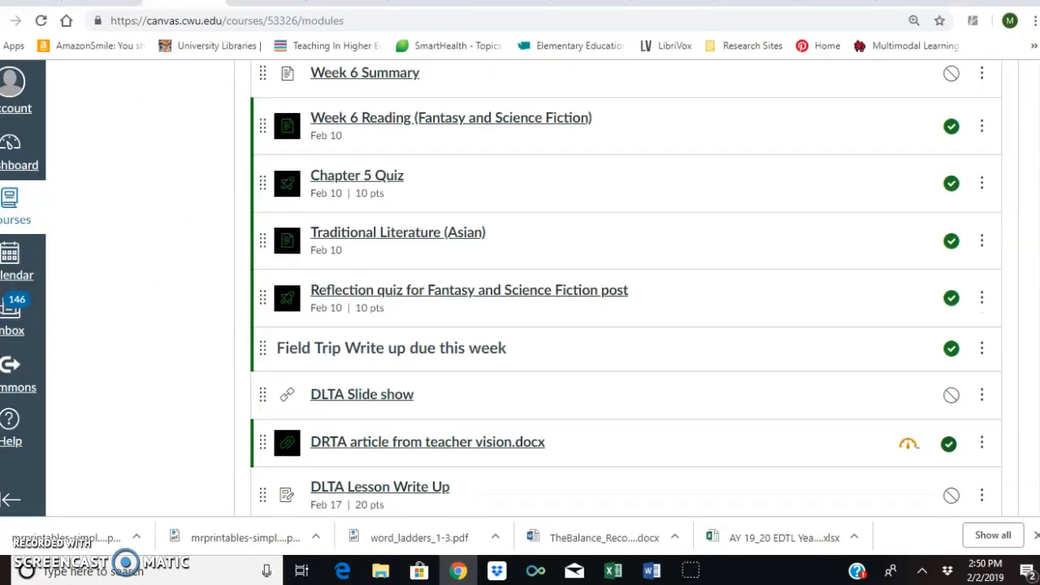
pyautogui.scroll(-3)
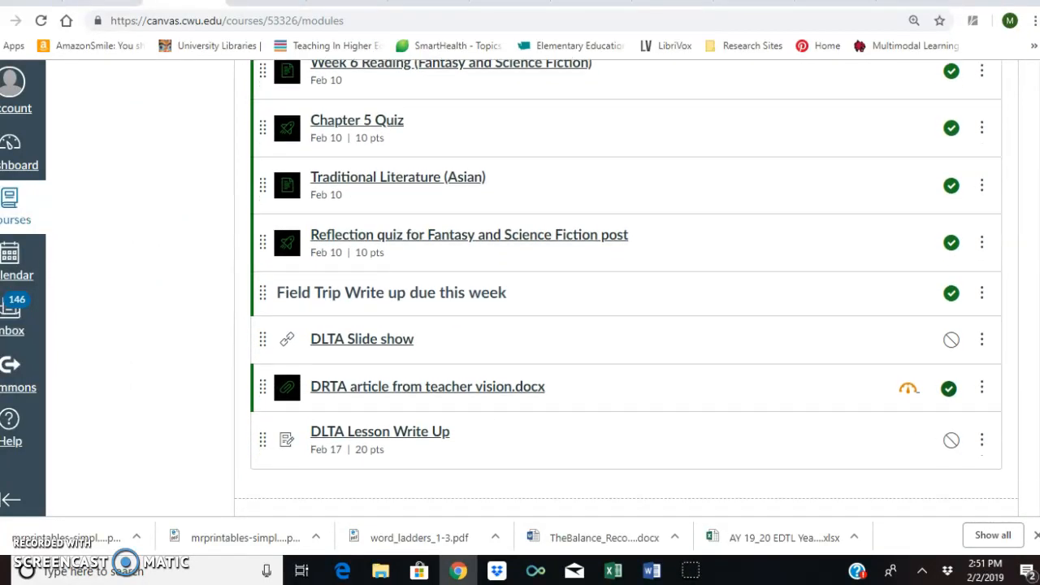
pyautogui.moveTo(361, 340)
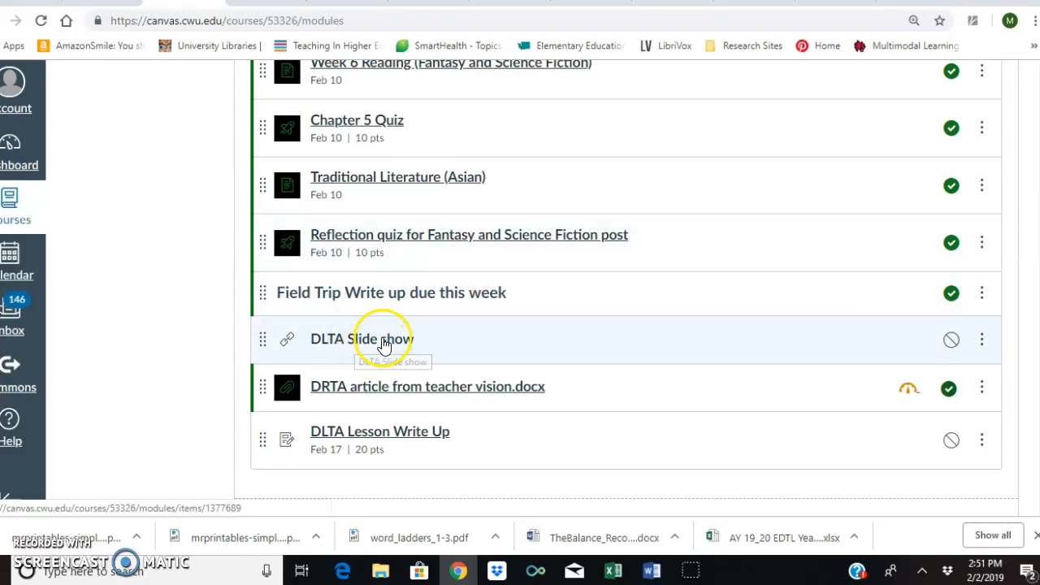
pyautogui.moveTo(350, 407)
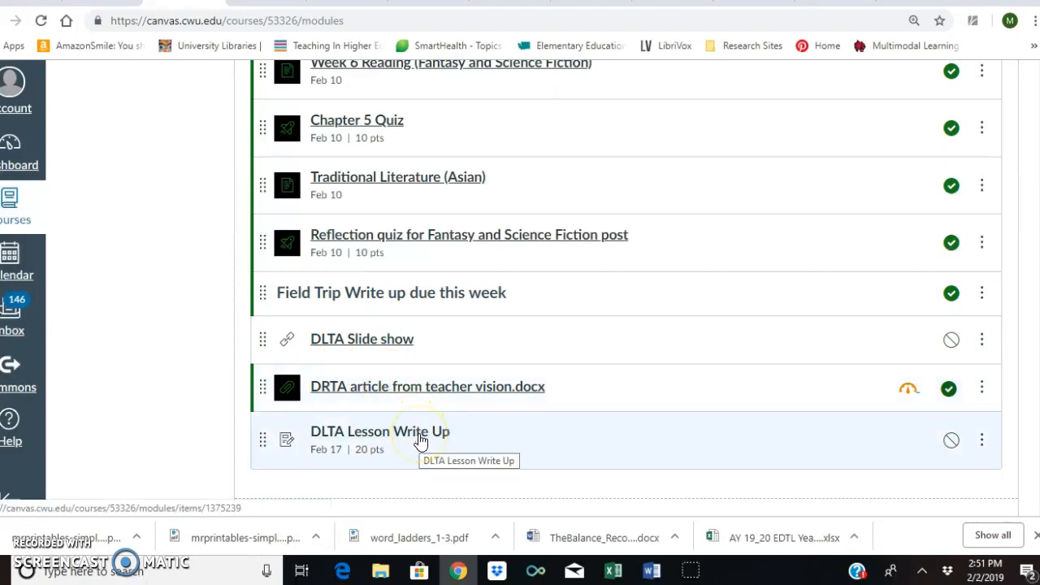
# Open the DLTA Lesson Write Up assignment and read down its instructions to the attached files.
pyautogui.click(380, 431)
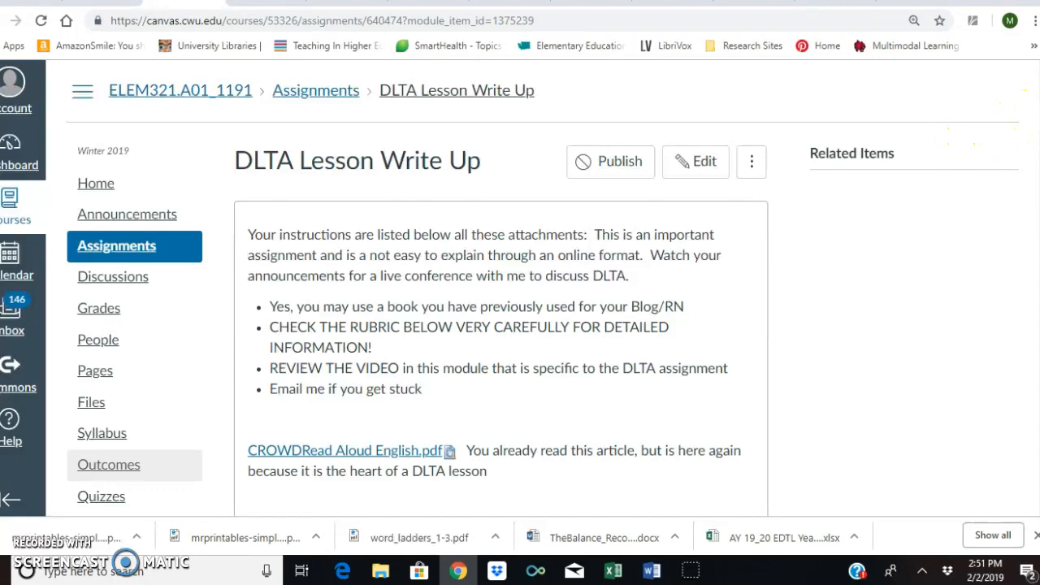
pyautogui.scroll(-3)
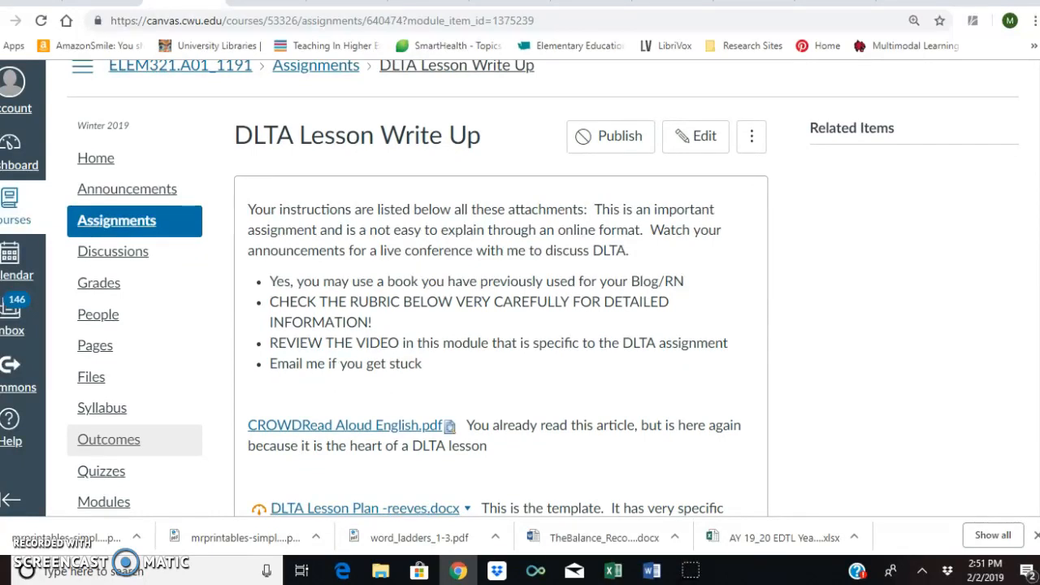
pyautogui.scroll(-3)
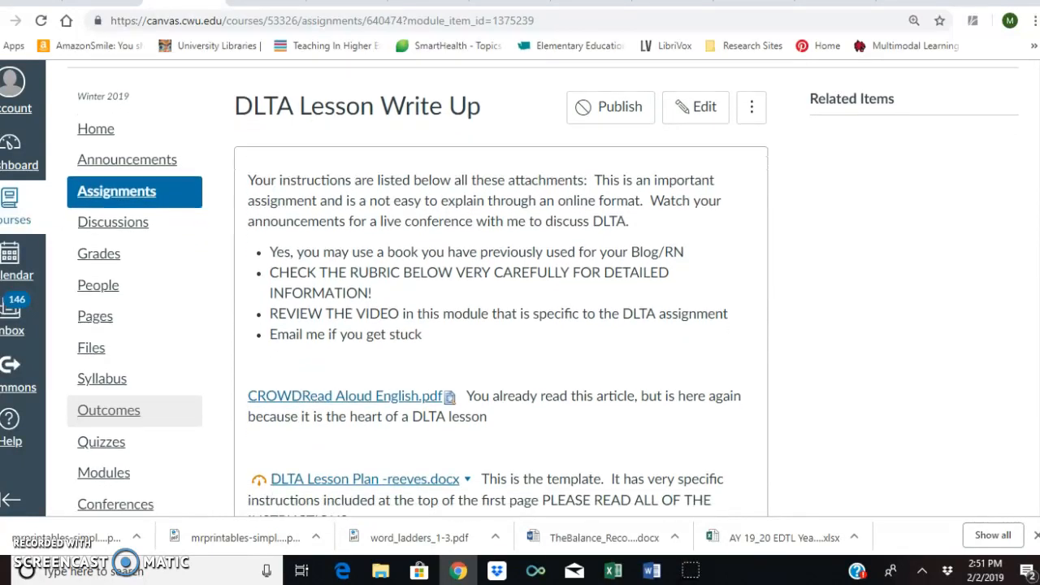
pyautogui.scroll(-3)
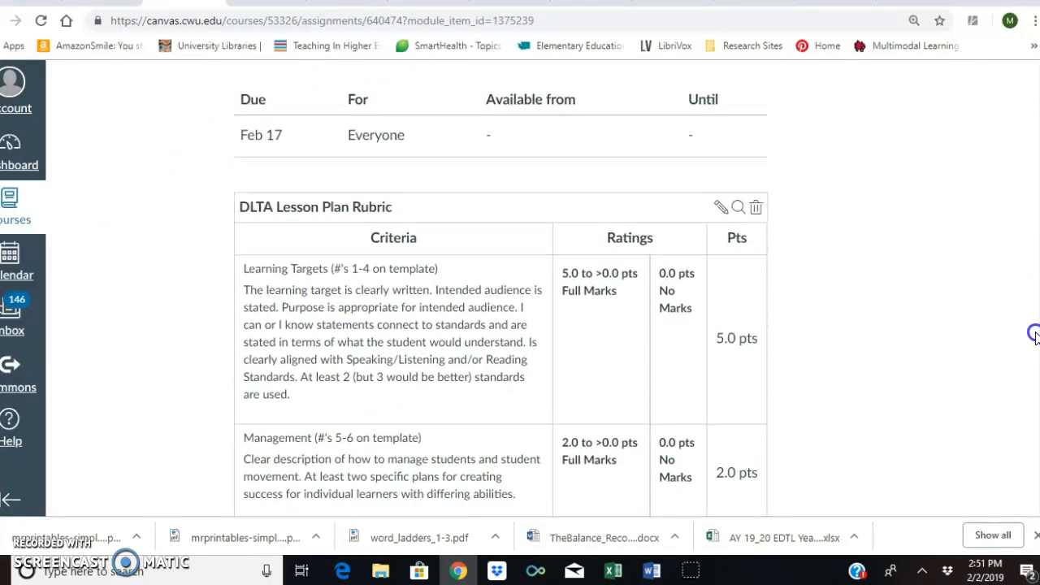
pyautogui.scroll(-3)
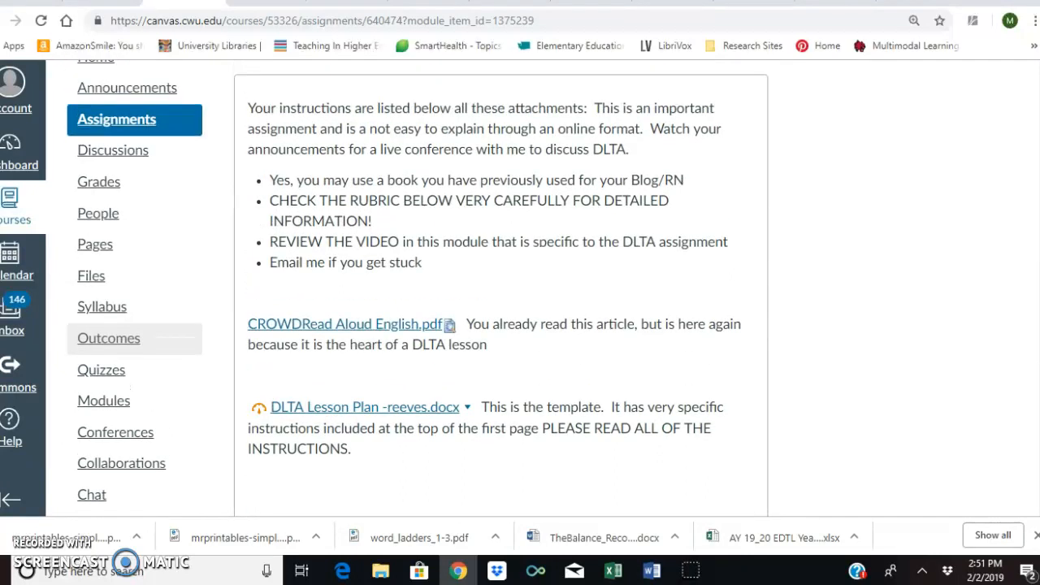
pyautogui.scroll(-3)
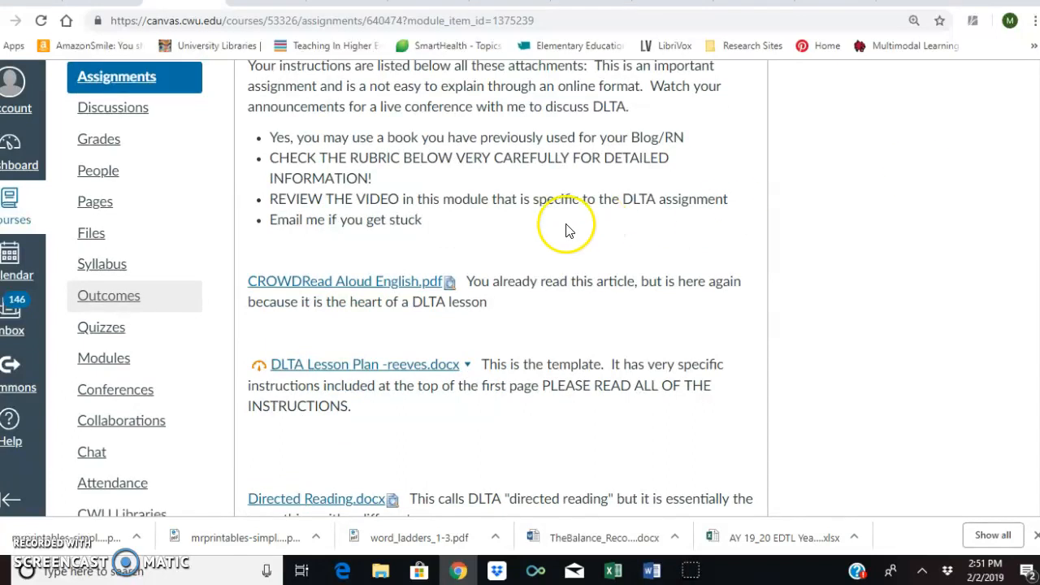
pyautogui.moveTo(342, 289)
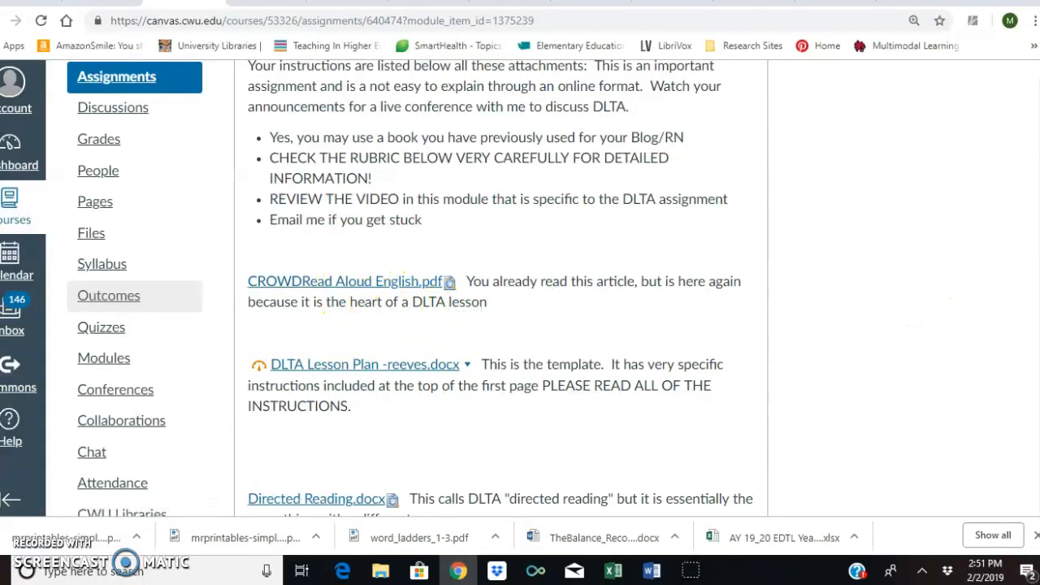
pyautogui.scroll(-3)
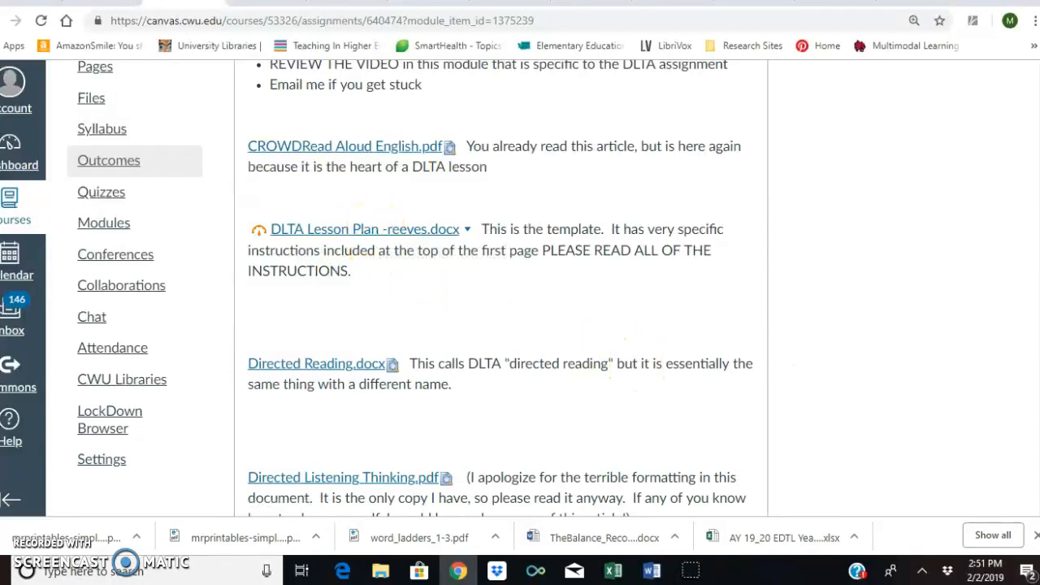
pyautogui.scroll(-3)
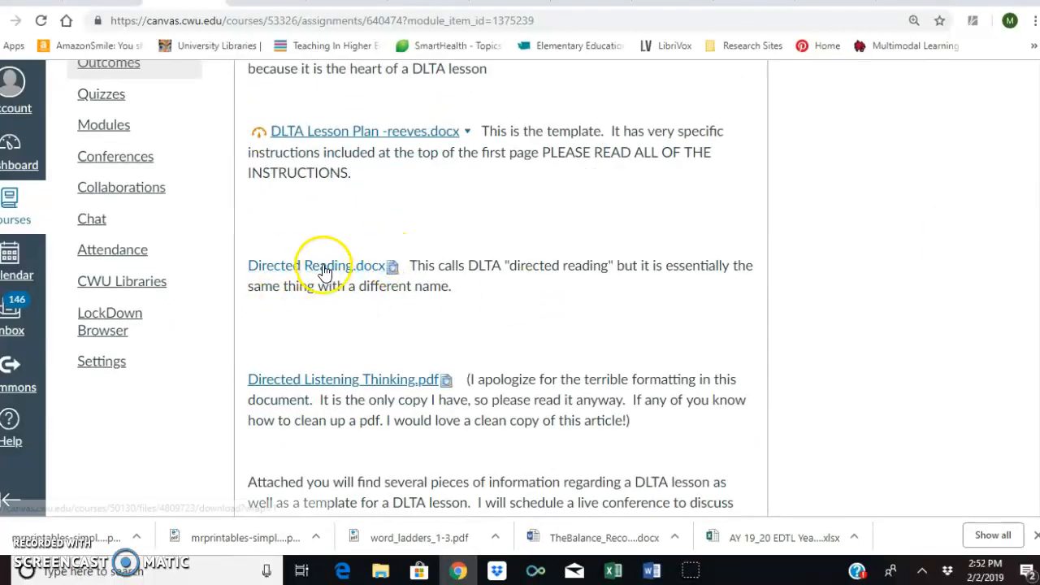
pyautogui.moveTo(316, 379)
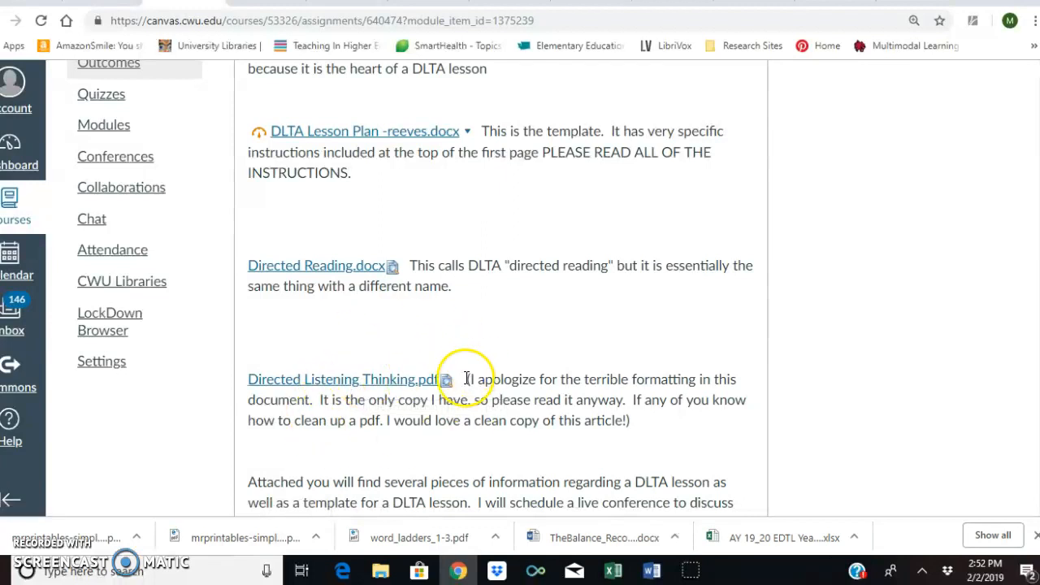
pyautogui.scroll(-3)
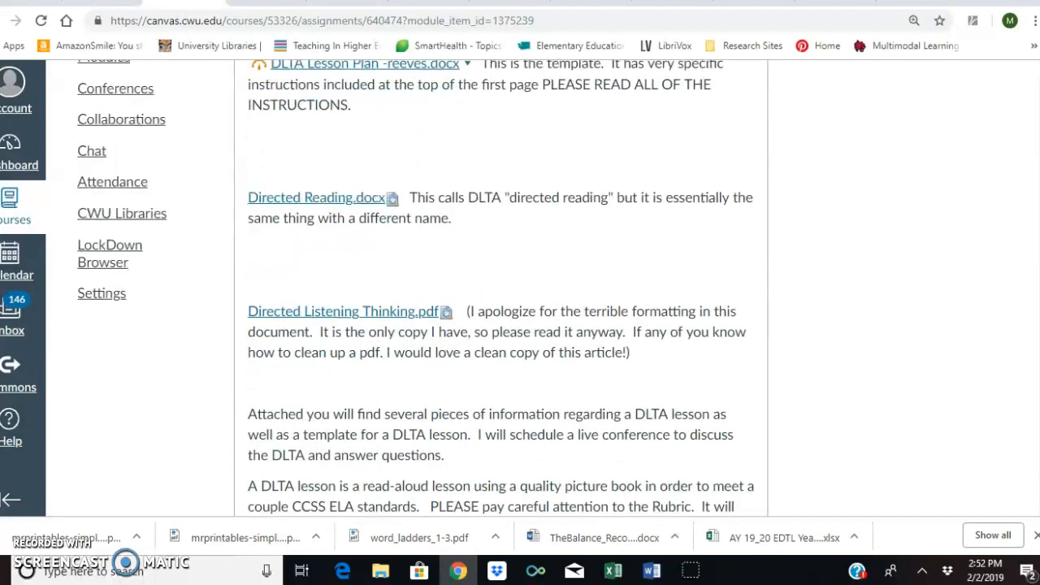
# Start downloading the Directed Listening Thinking.pdf attachment.
pyautogui.click(344, 312)
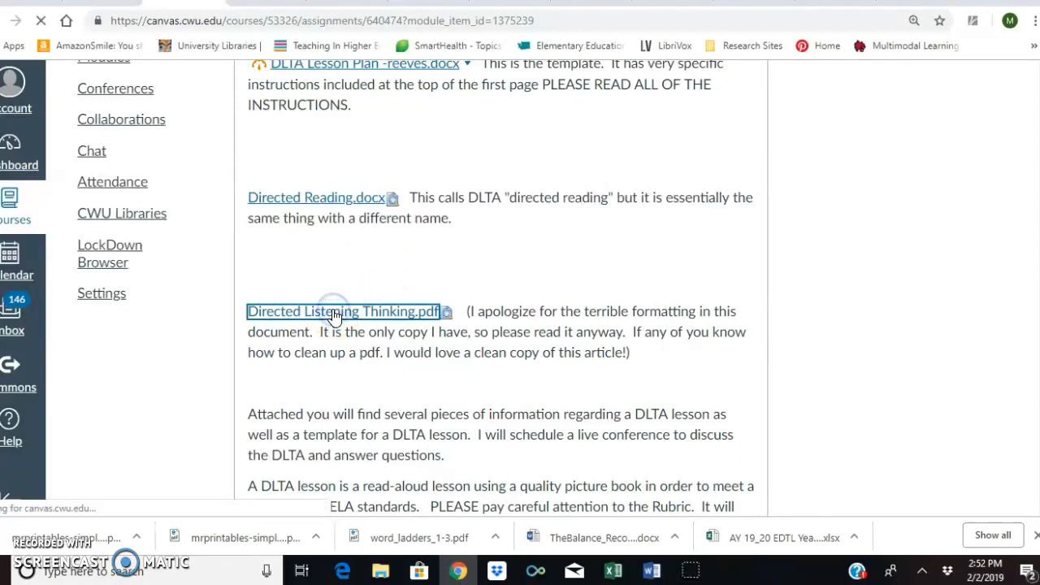
# Save the Directed Listening Thinking PDF into the ELEM 331 folder.
pyautogui.click(344, 312)
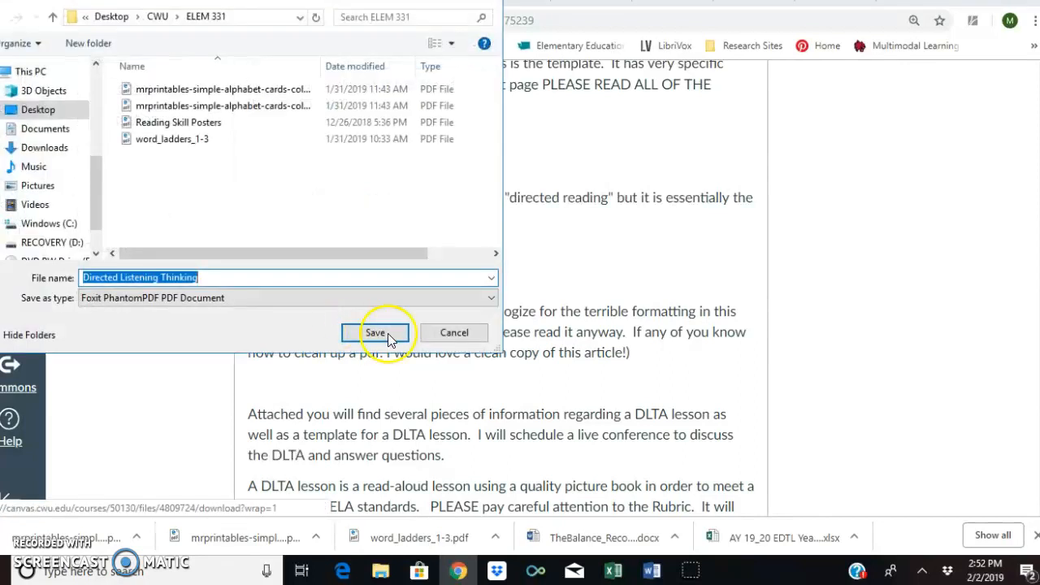
pyautogui.click(374, 332)
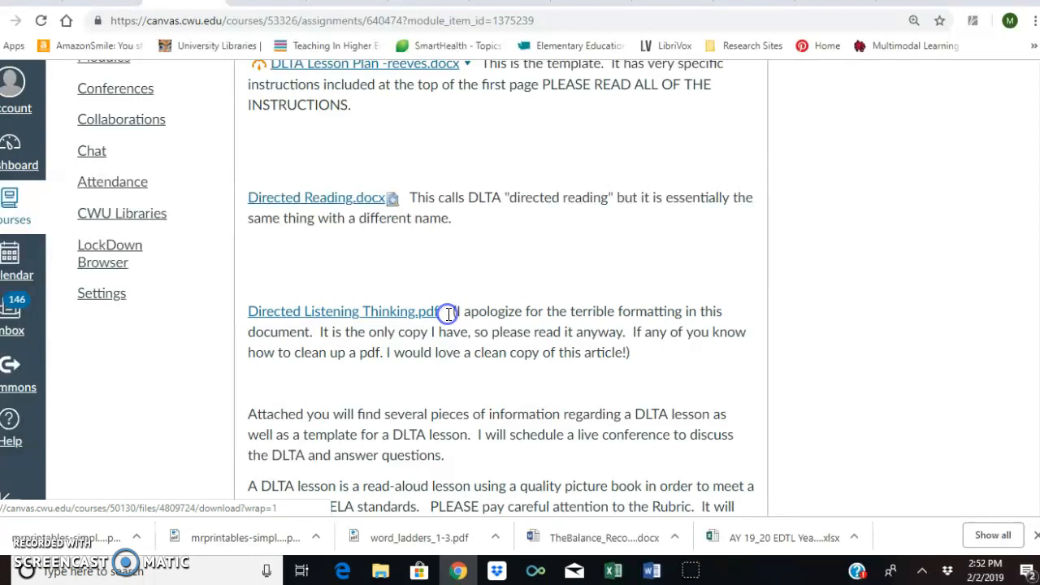
# Read through the Directed Listening Thinking PDF inline preview, then move on to Directed Reading's preview.
pyautogui.click(340, 312)
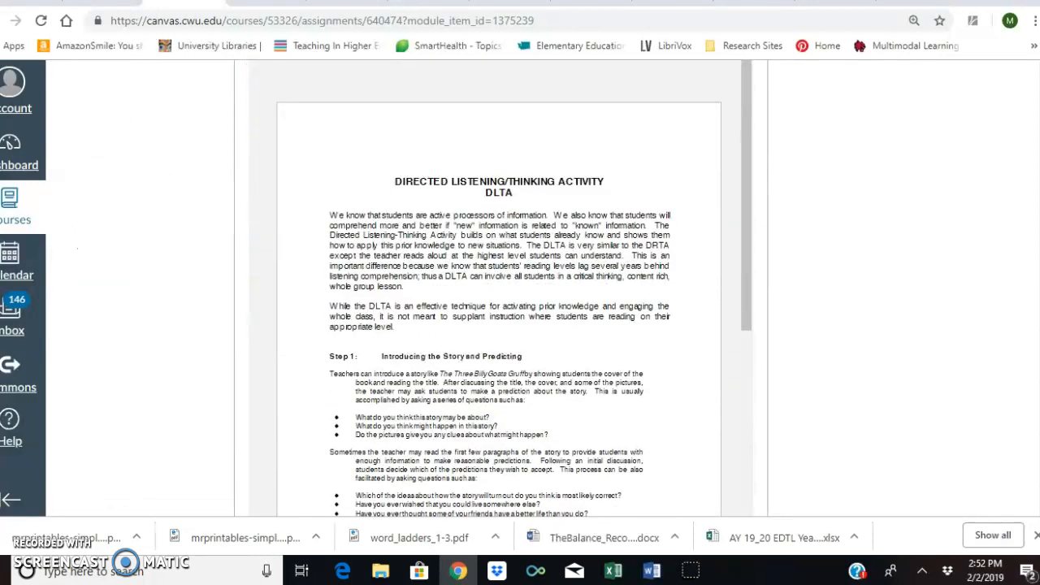
pyautogui.scroll(-3)
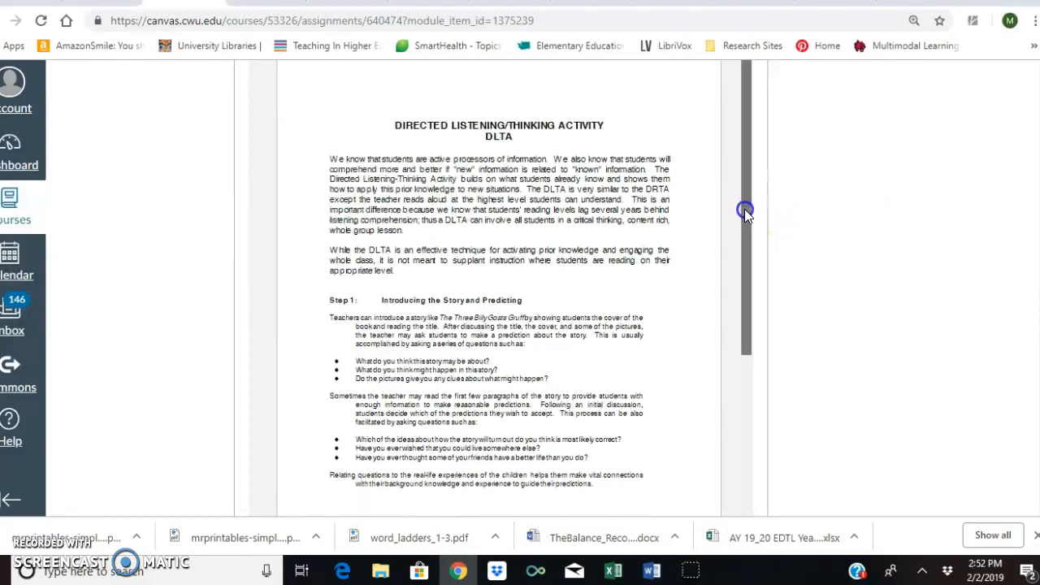
pyautogui.scroll(-3)
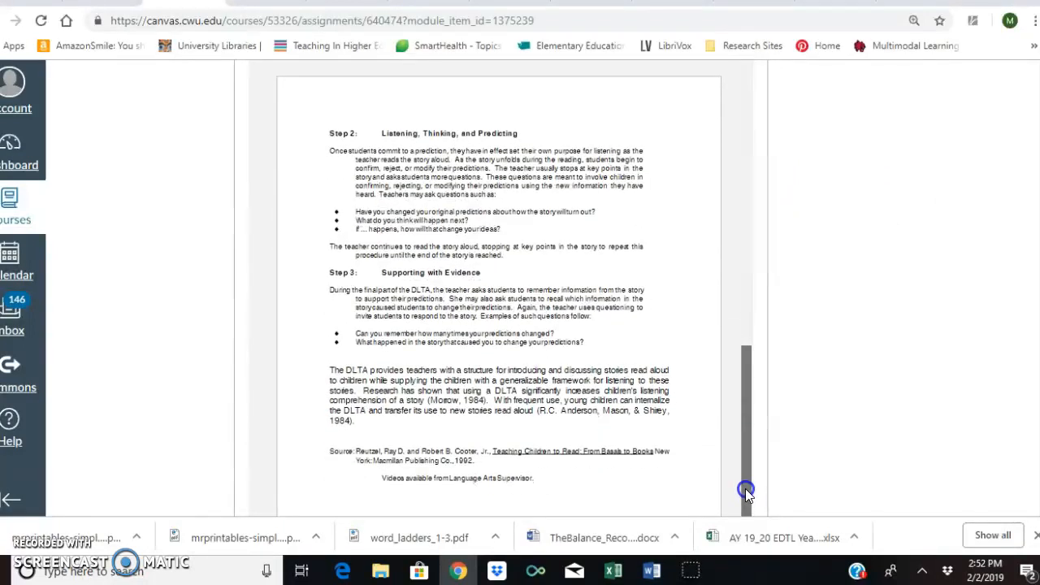
pyautogui.scroll(-3)
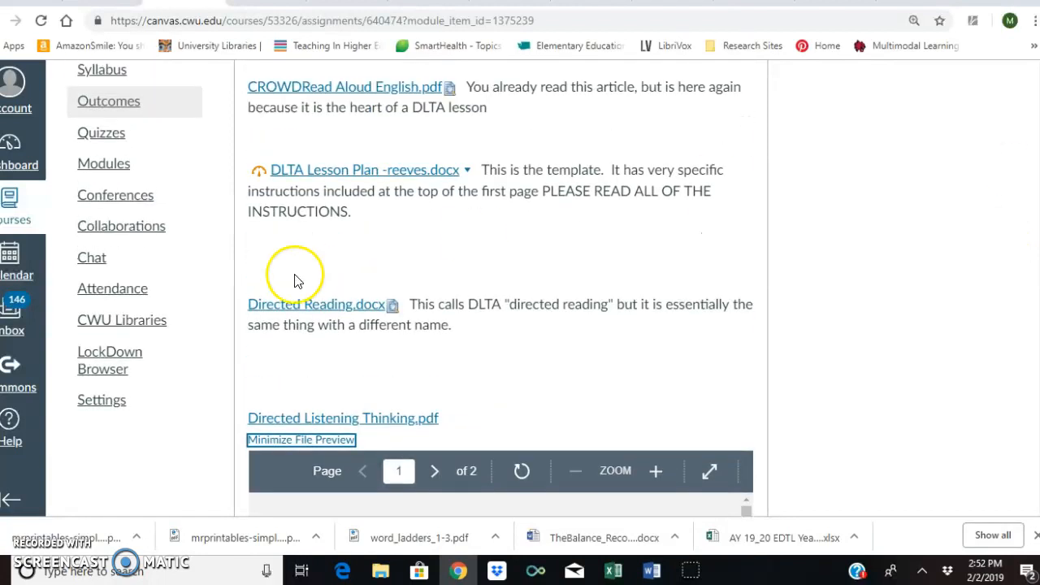
pyautogui.click(316, 304)
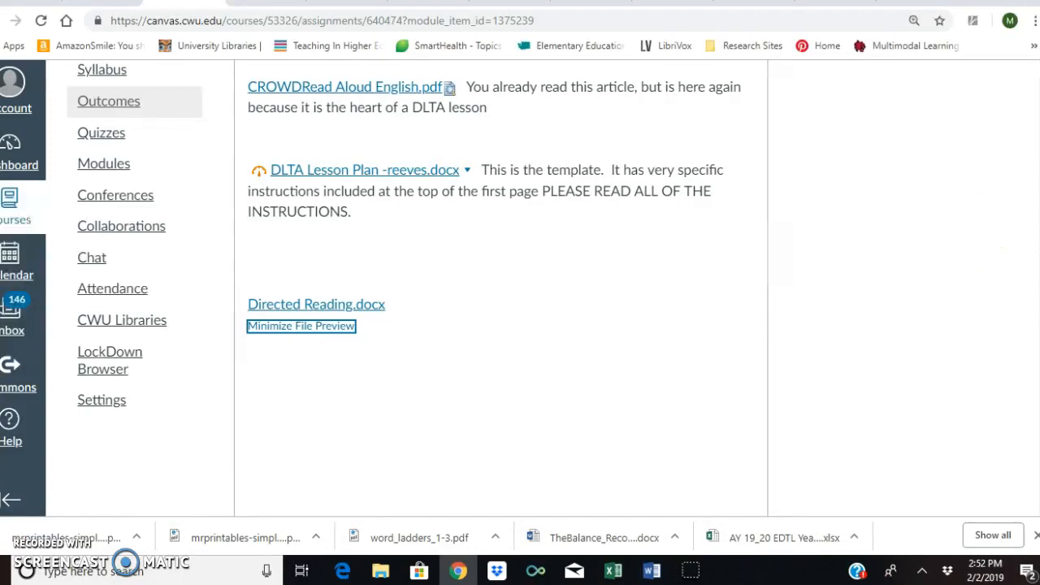
# Read through the Directed Reading.docx inline preview and head back toward the CROWD attachment.
pyautogui.click(315, 304)
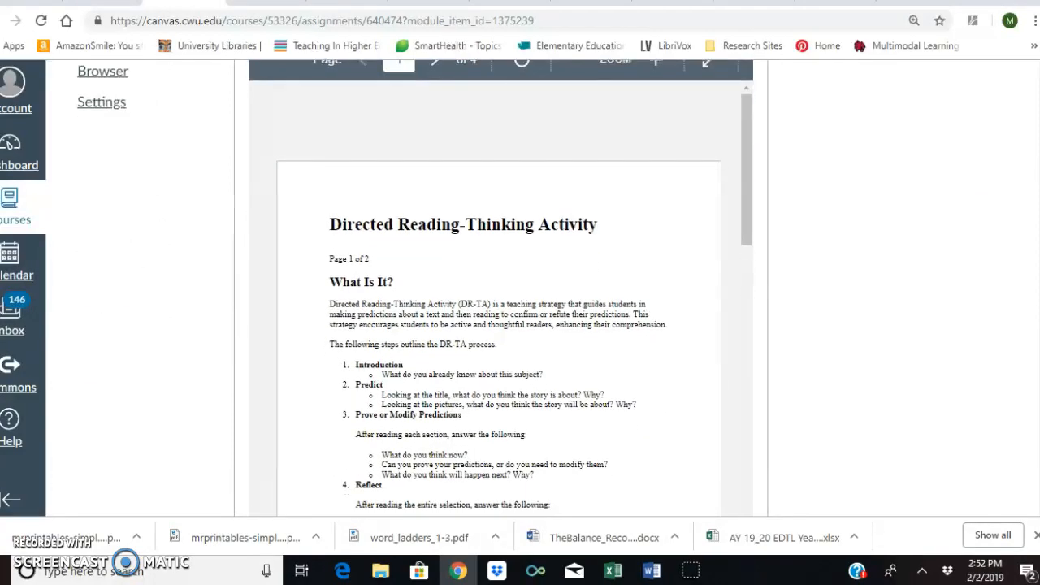
pyautogui.scroll(-3)
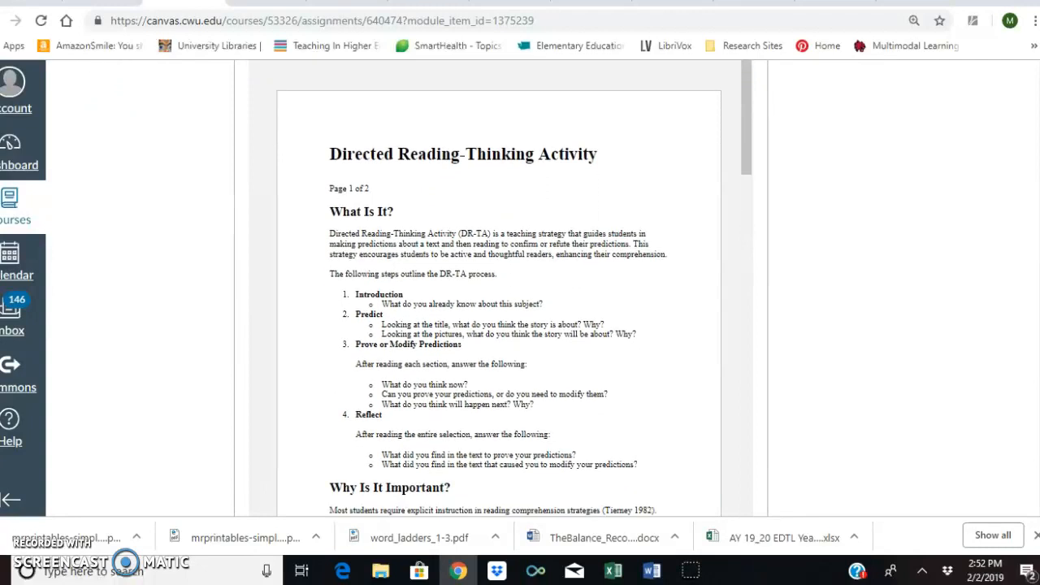
pyautogui.scroll(-3)
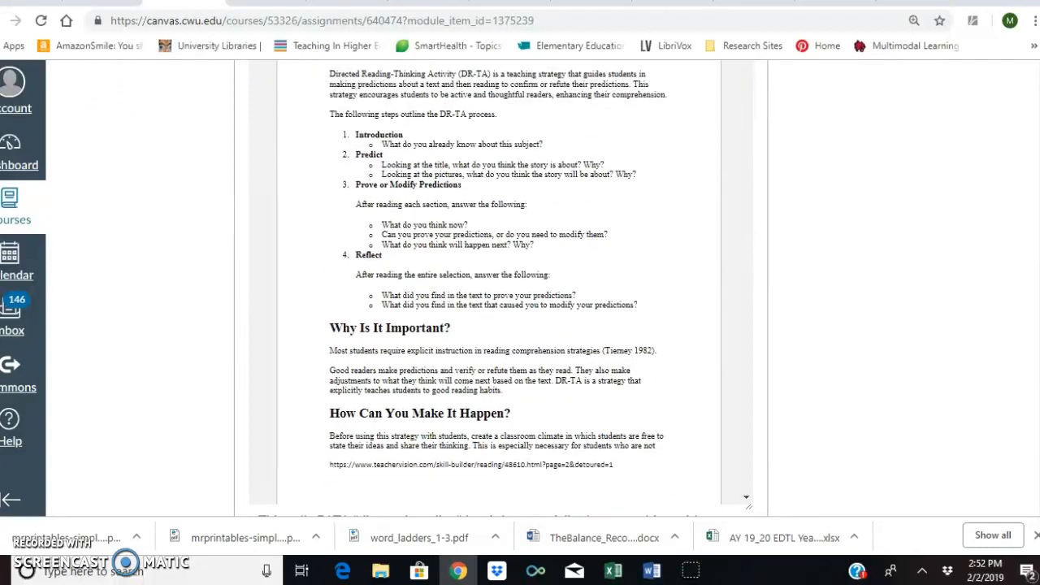
pyautogui.scroll(-3)
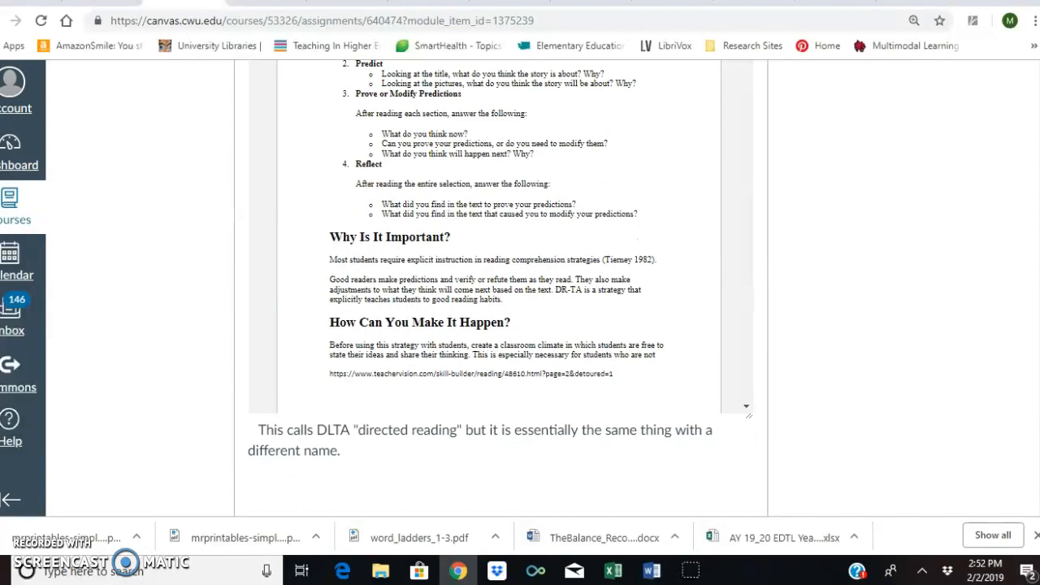
pyautogui.click(315, 270)
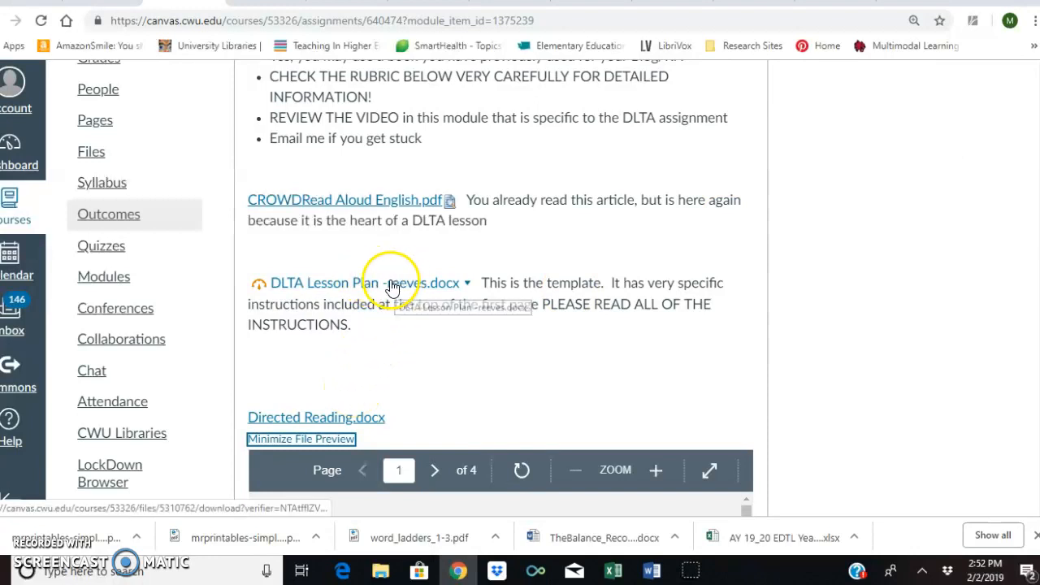
pyautogui.moveTo(442, 200)
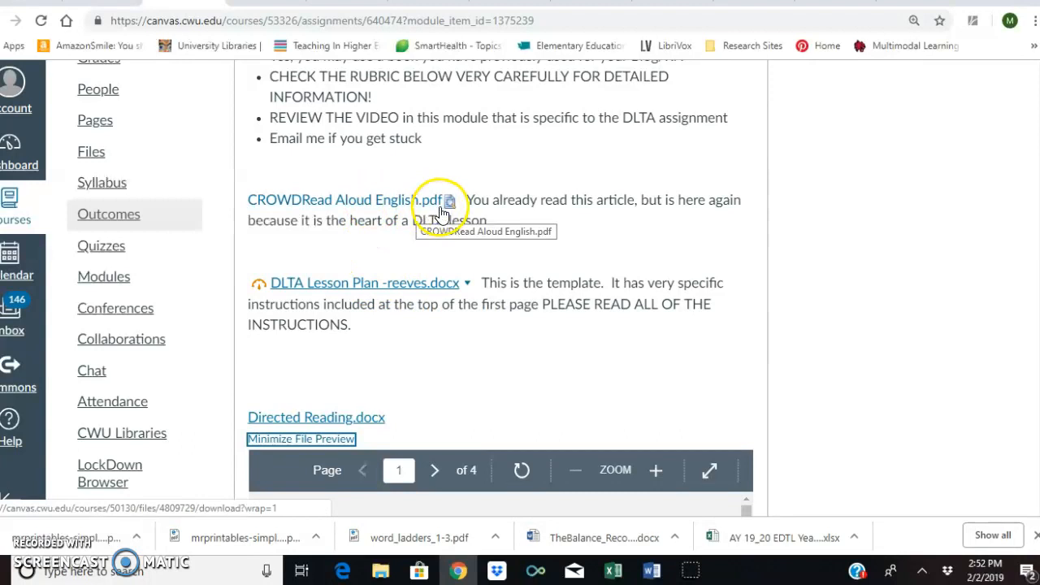
# Preview the CROWD Read Aloud English PDF, skim its pages and scroll down to DLTA Lesson Plan -reeves.docx.
pyautogui.click(301, 439)
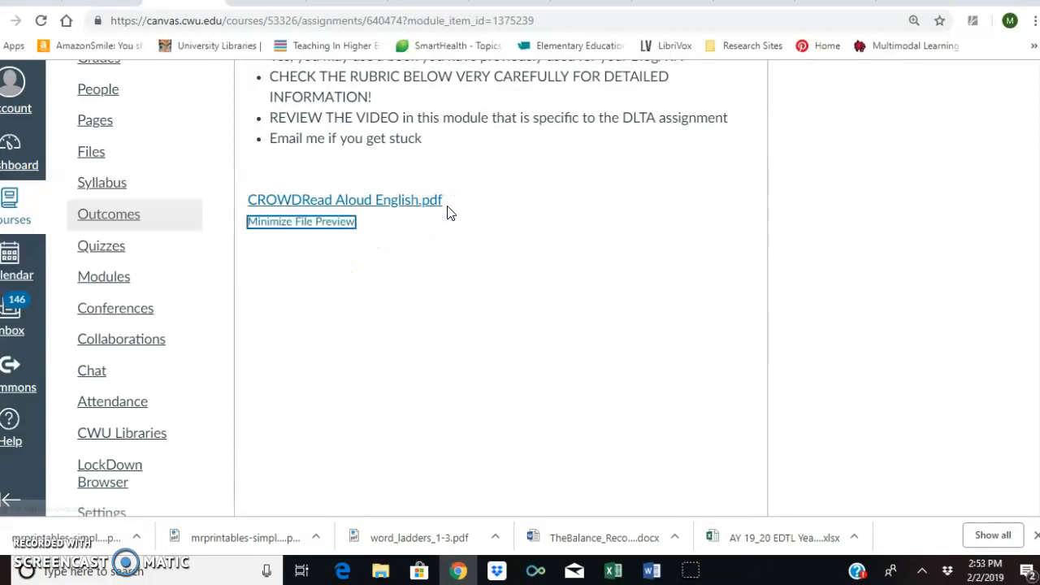
pyautogui.click(345, 198)
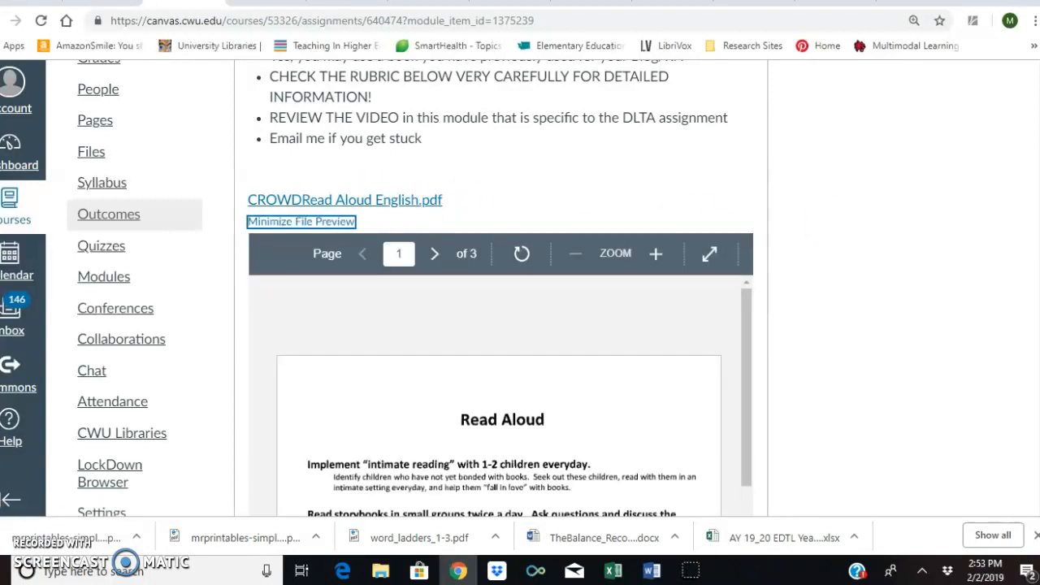
pyautogui.scroll(-3)
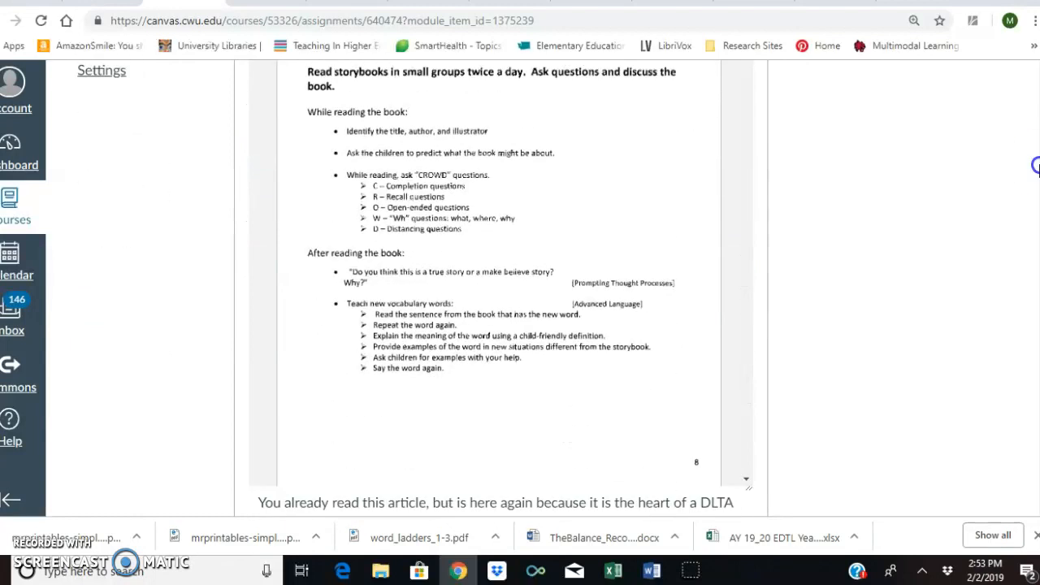
pyautogui.scroll(-3)
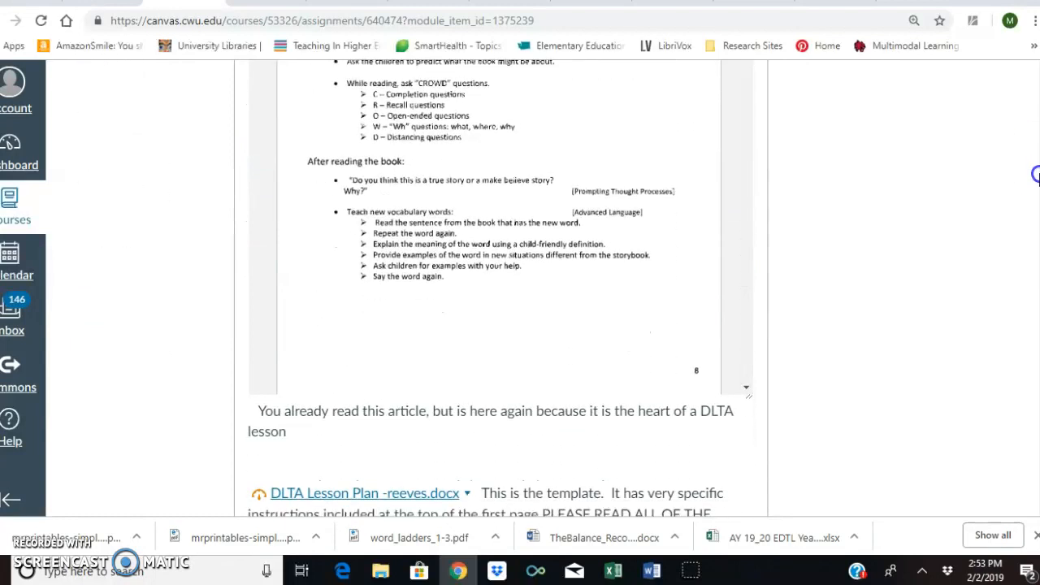
pyautogui.scroll(-3)
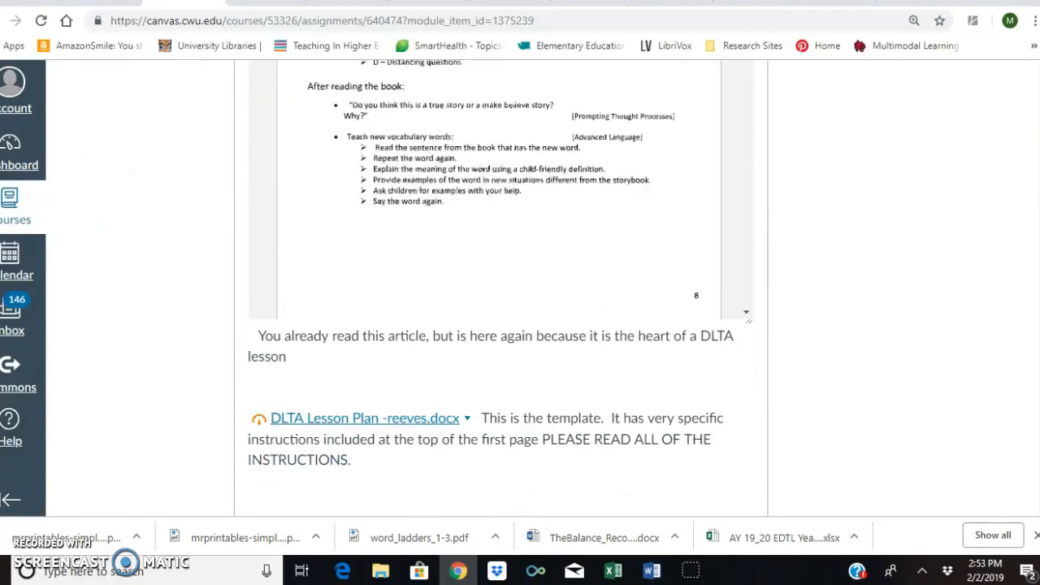
pyautogui.scroll(-3)
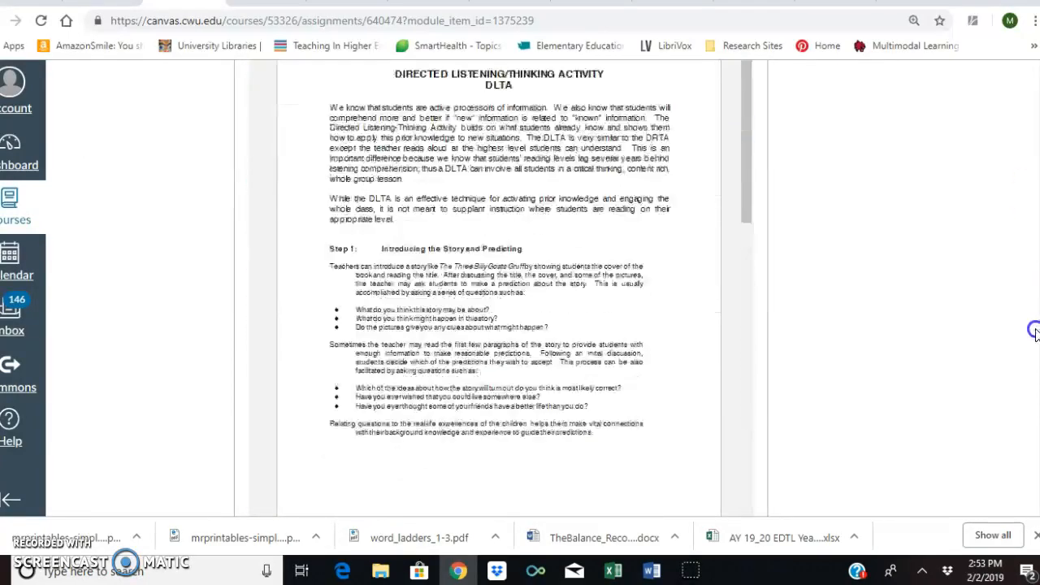
pyautogui.scroll(-3)
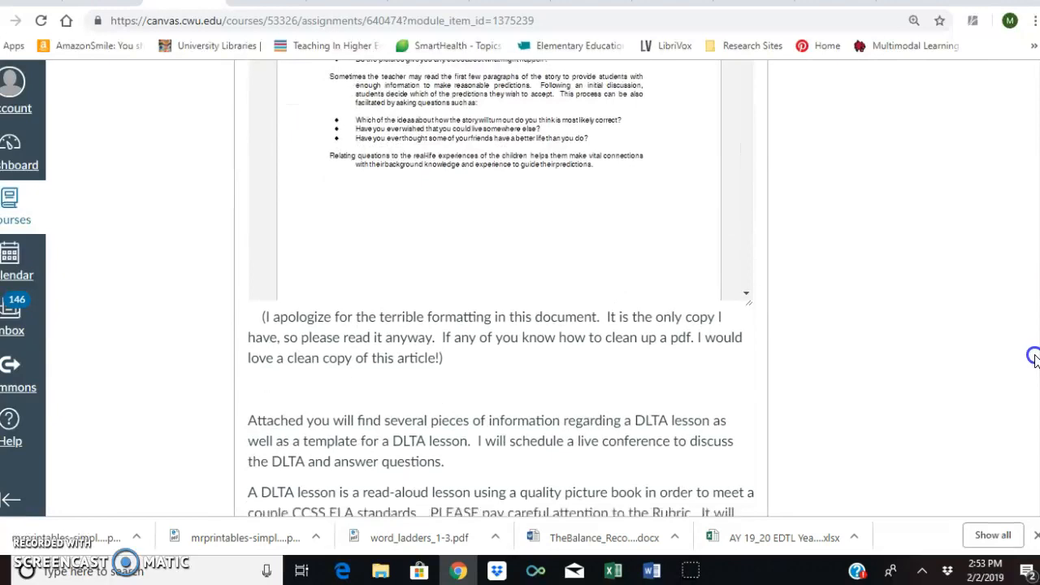
pyautogui.scroll(-3)
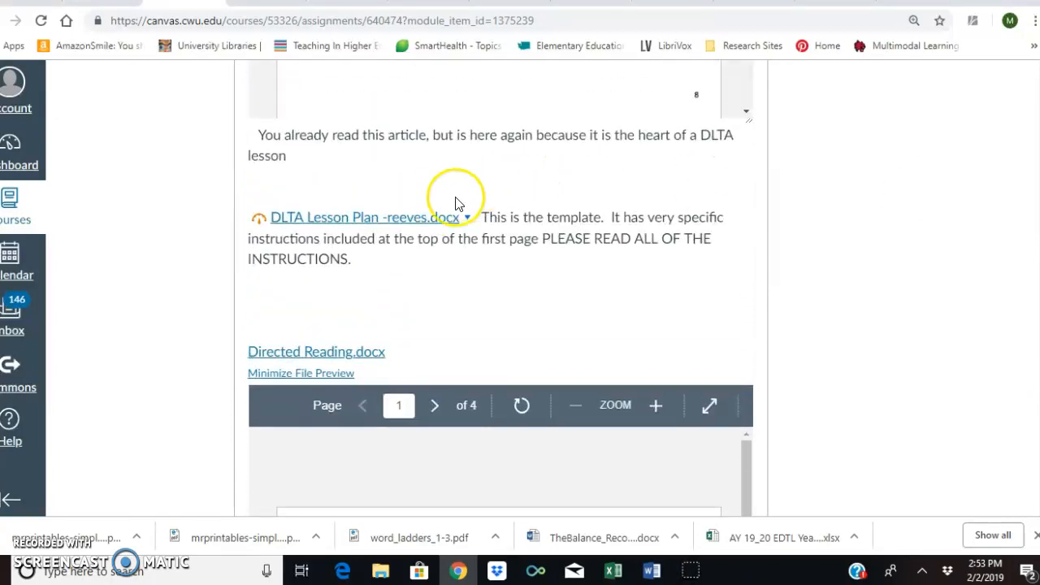
pyautogui.moveTo(410, 218)
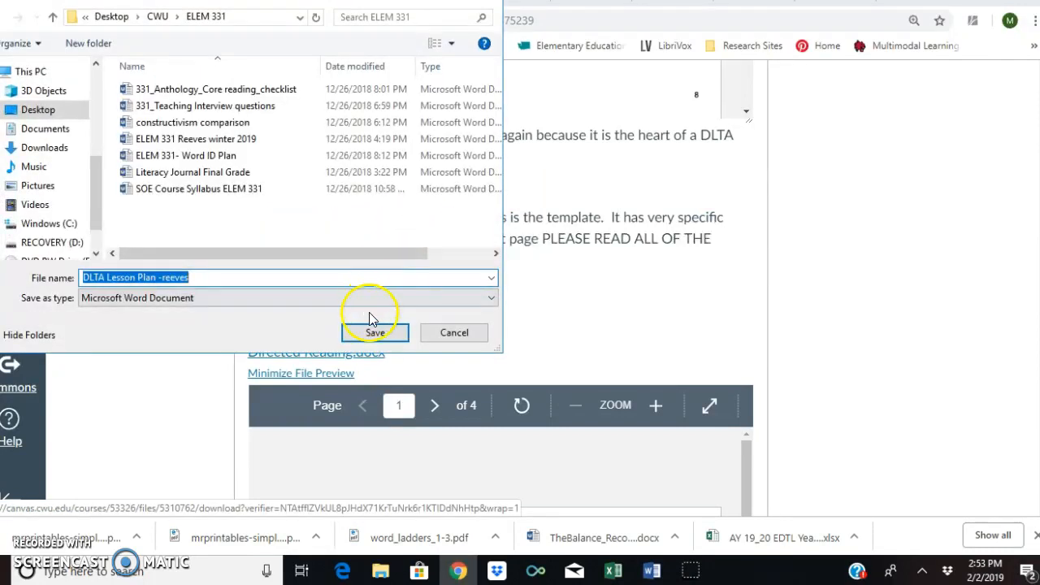
# Save the downloaded DLTA Lesson Plan -reeves.docx template into the ELEM 331 folder.
pyautogui.click(374, 332)
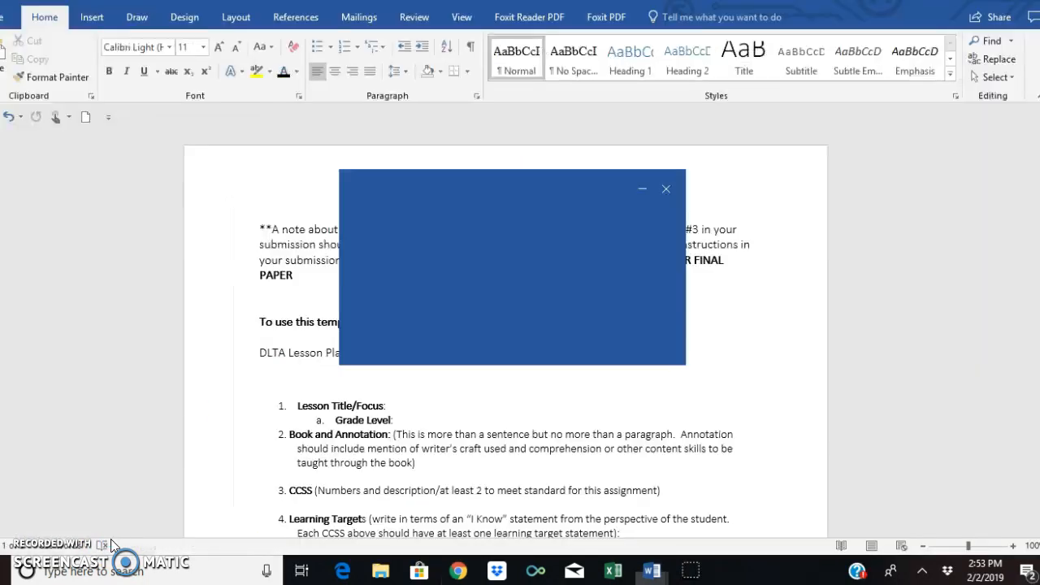
pyautogui.click(666, 189)
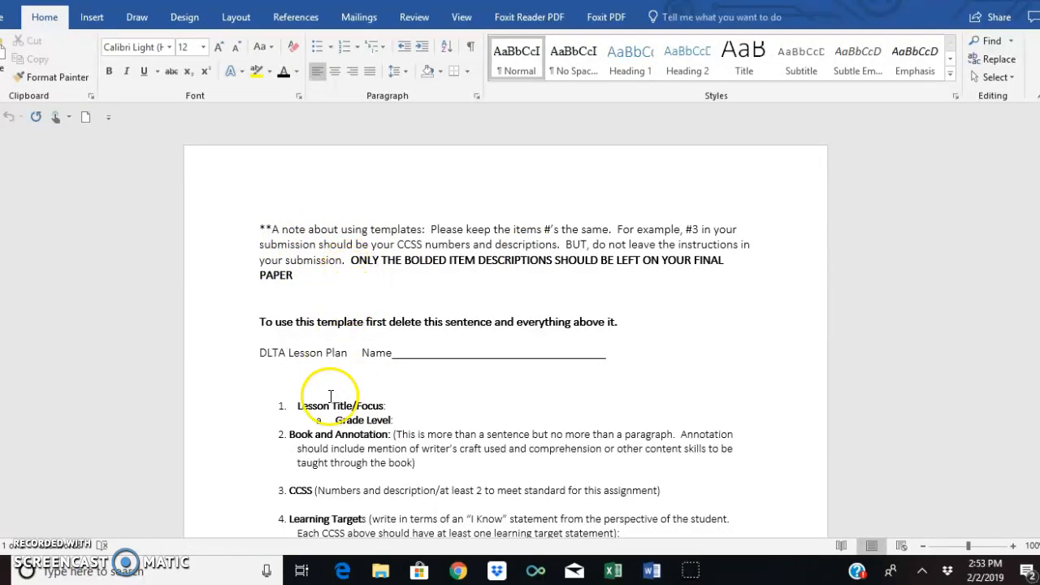
pyautogui.moveTo(294, 286)
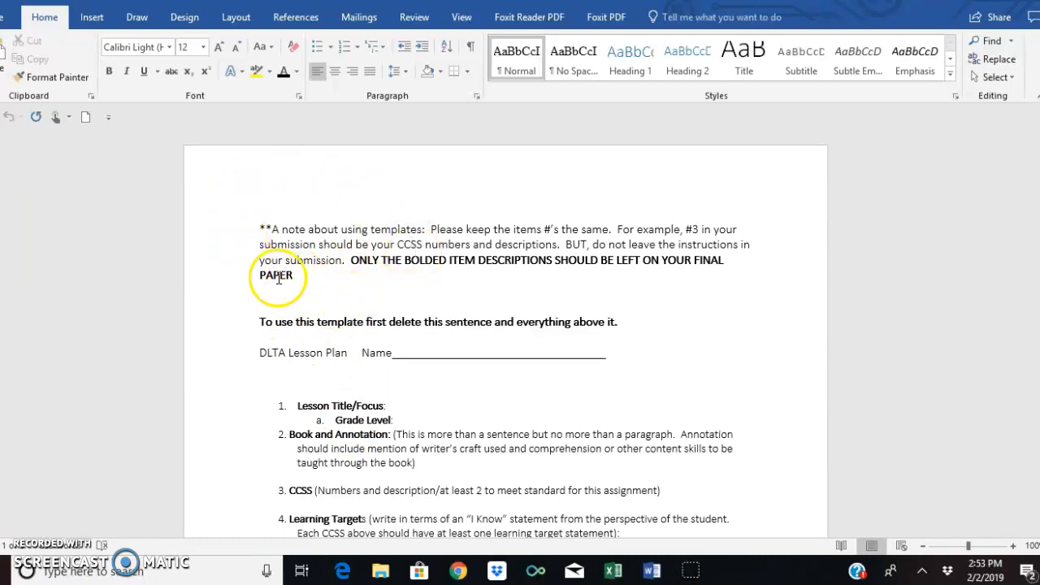
pyautogui.moveTo(268, 230); pyautogui.dragTo(292, 275)
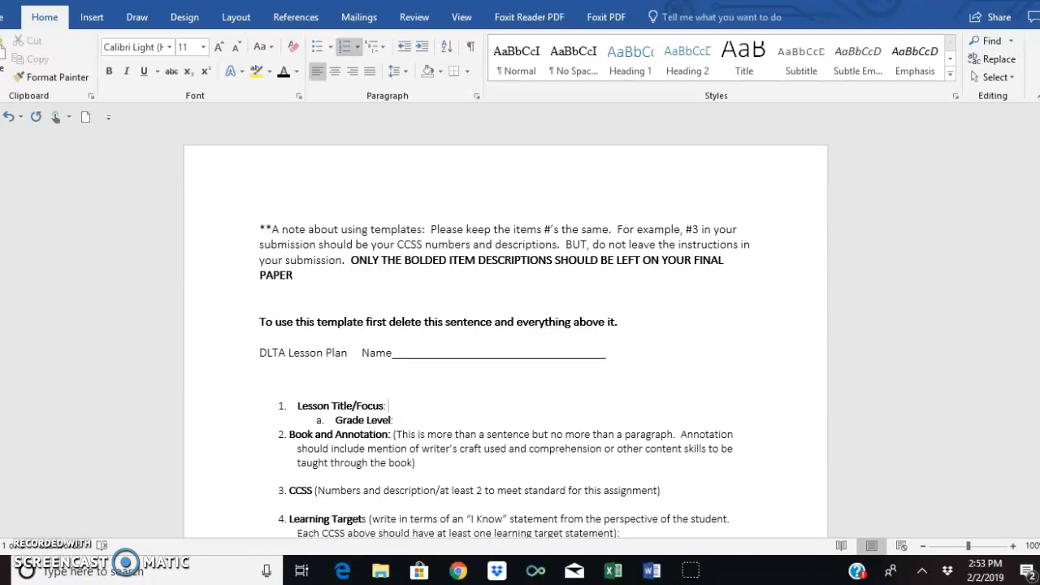
pyautogui.click(388, 406)
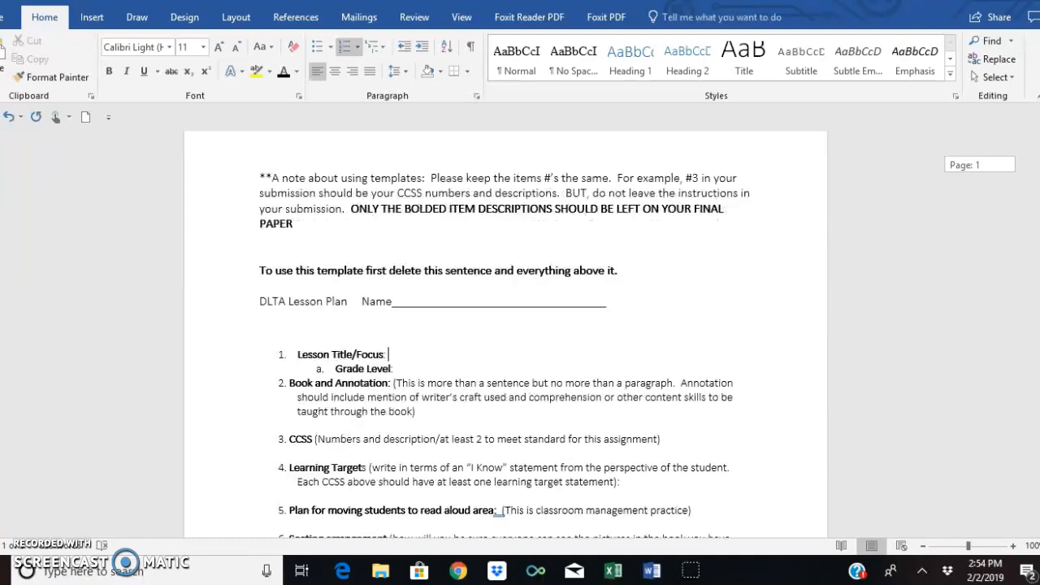
pyautogui.scroll(-3)
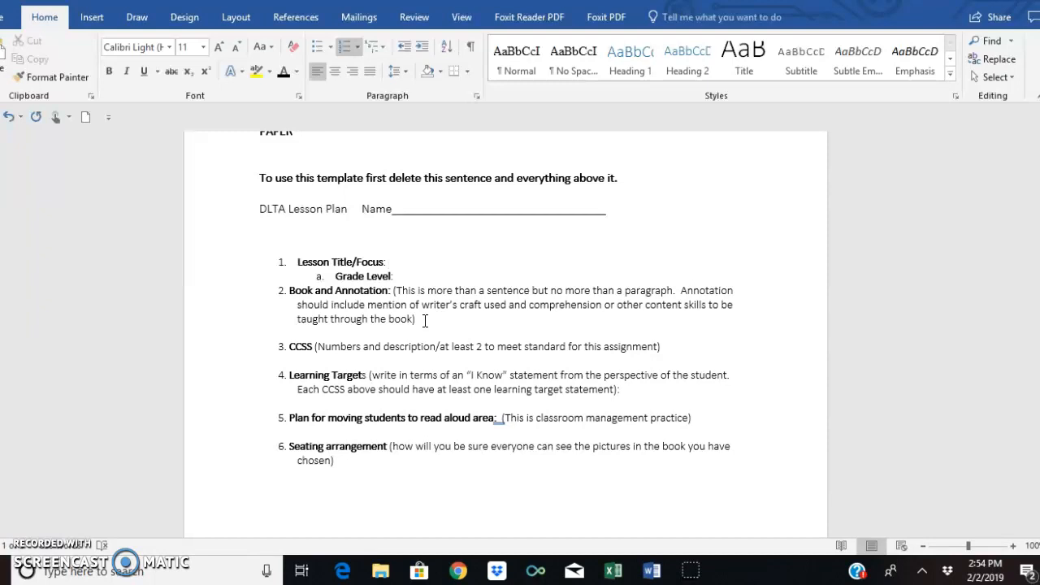
pyautogui.click(388, 260)
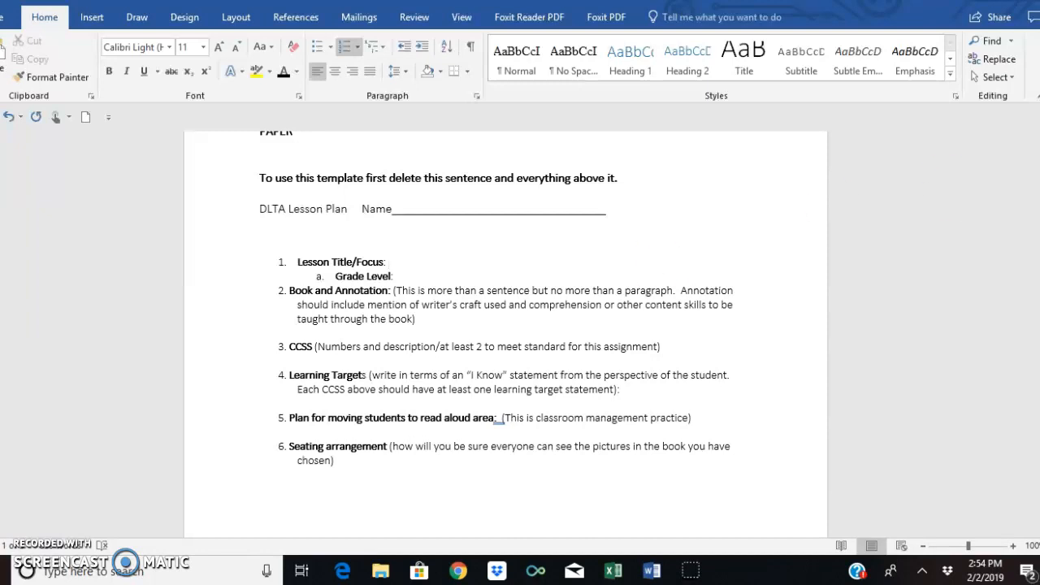
pyautogui.click(387, 260)
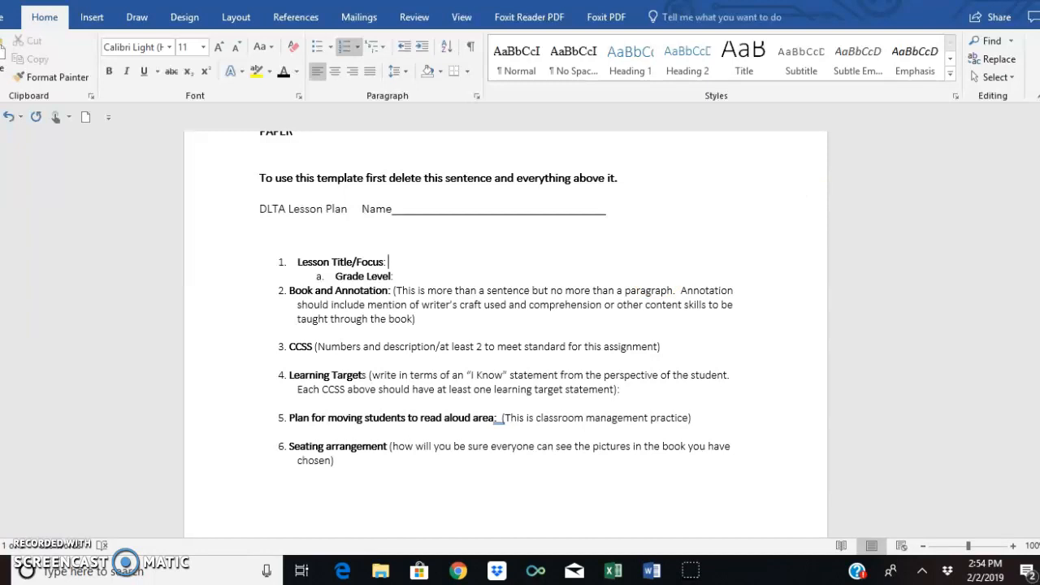
pyautogui.scroll(-3)
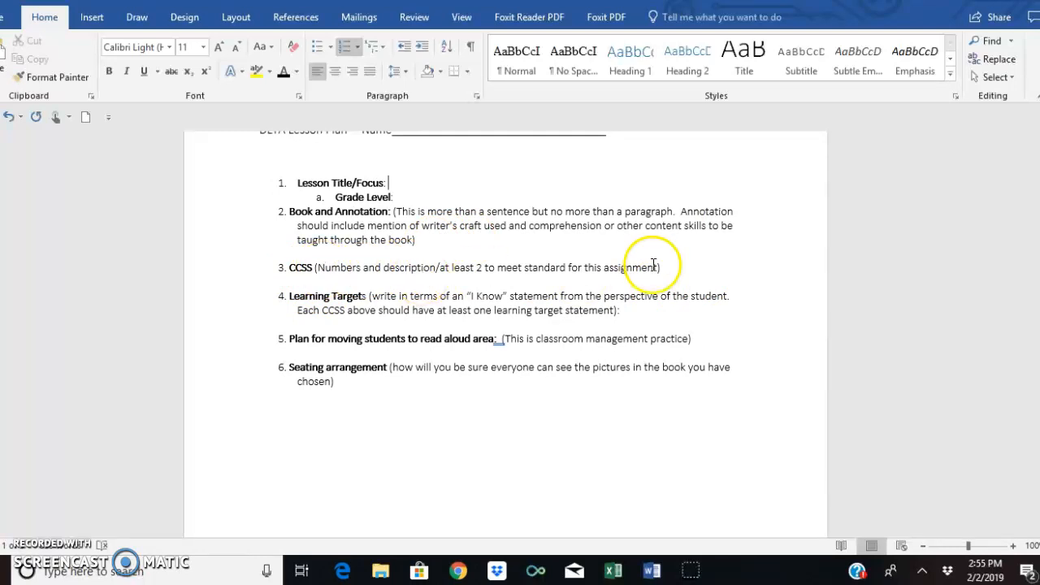
pyautogui.scroll(-3)
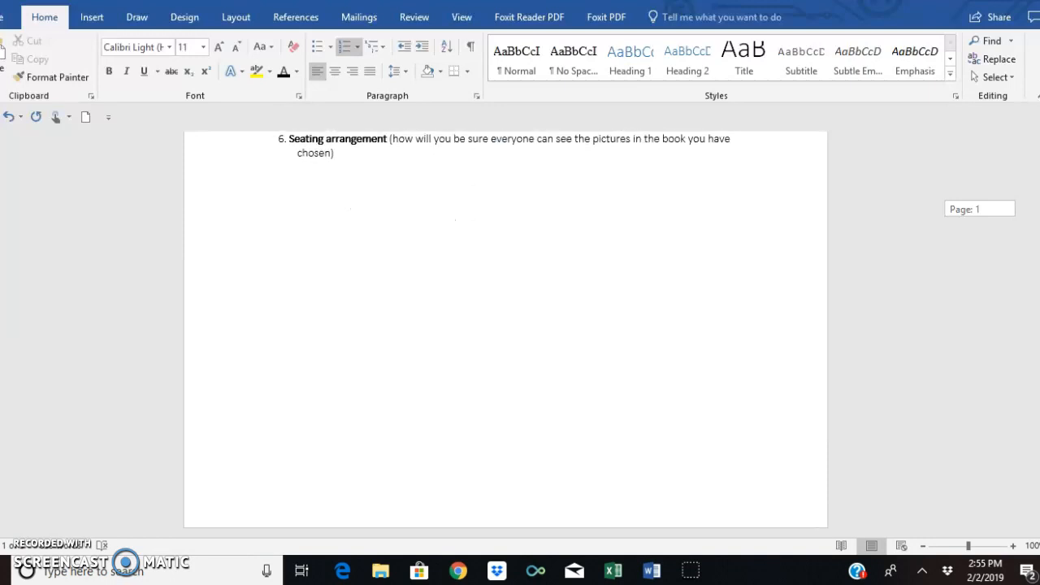
pyautogui.scroll(-3)
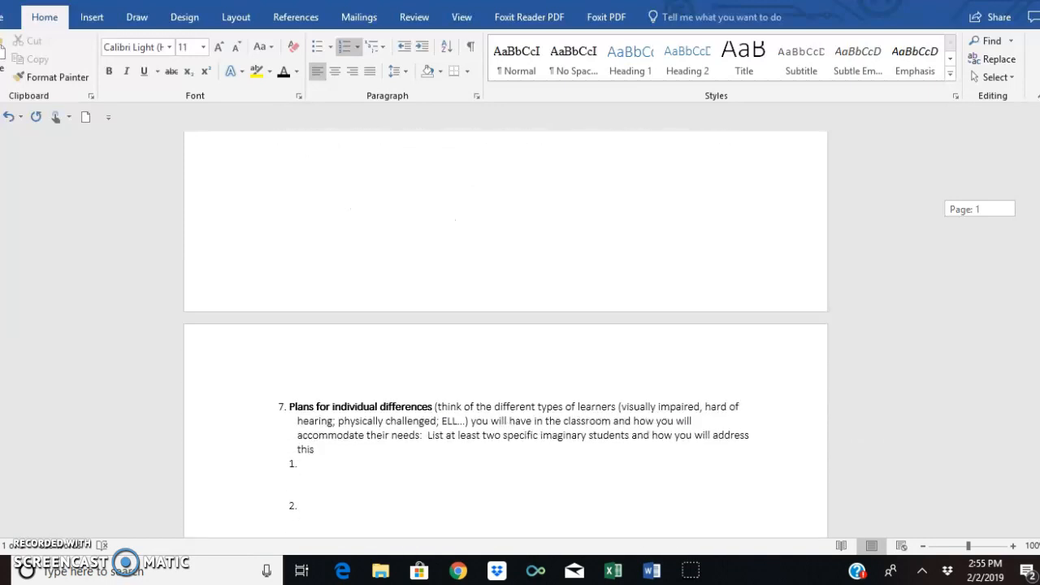
pyautogui.scroll(-3)
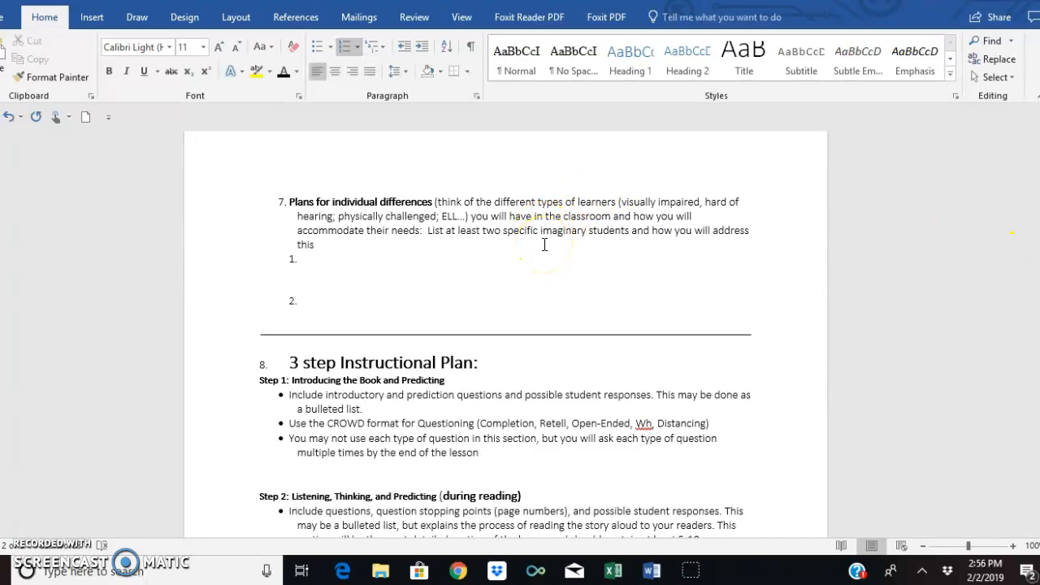
pyautogui.moveTo(962, 247)
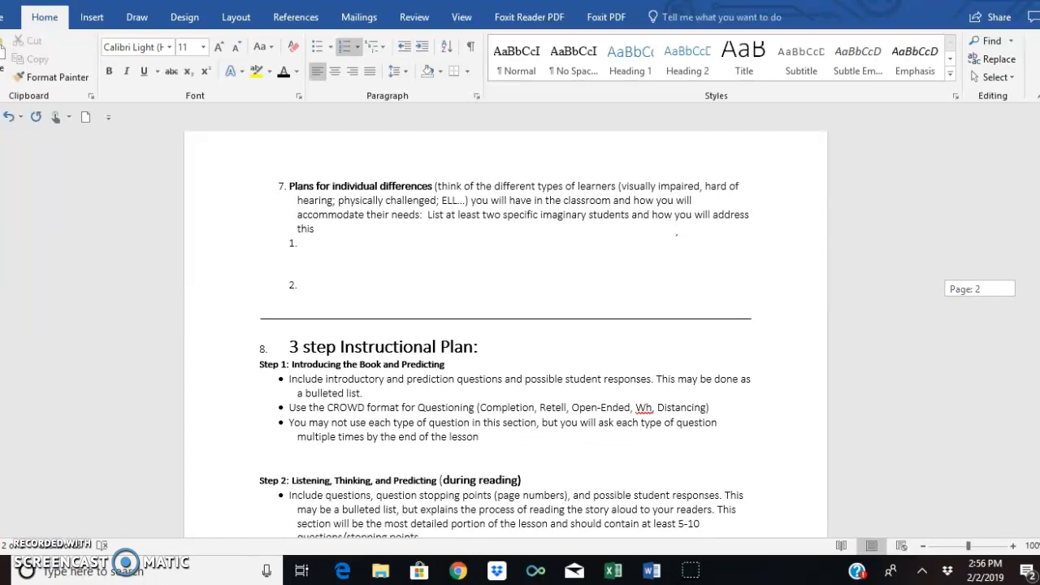
pyautogui.scroll(-3)
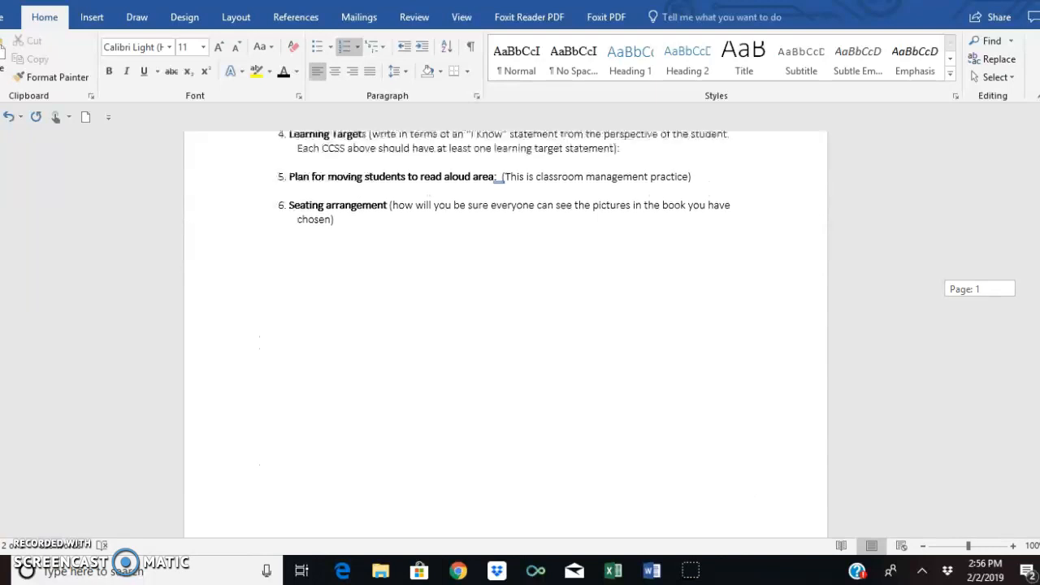
pyautogui.scroll(-3)
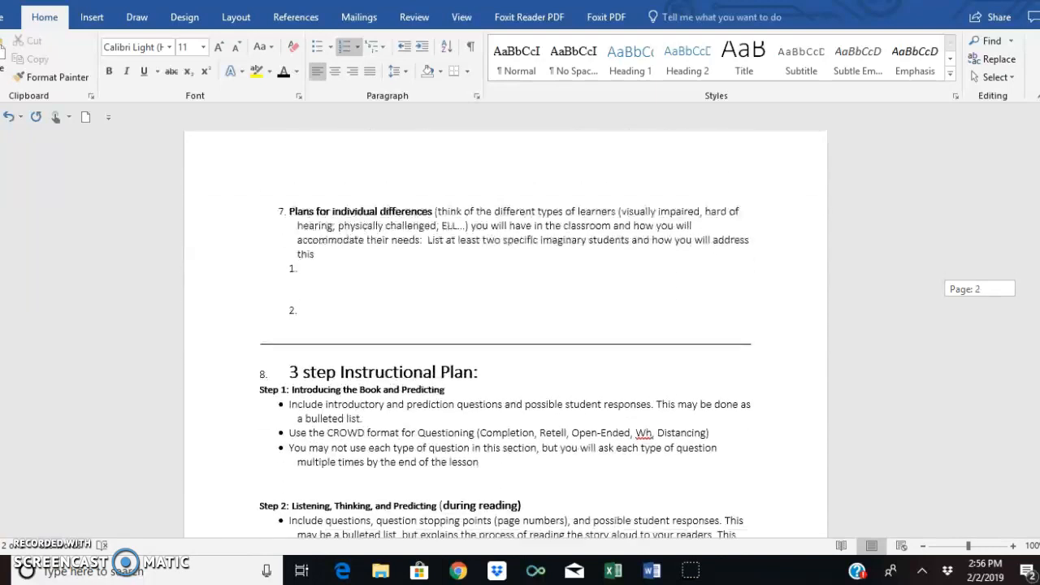
pyautogui.scroll(-3)
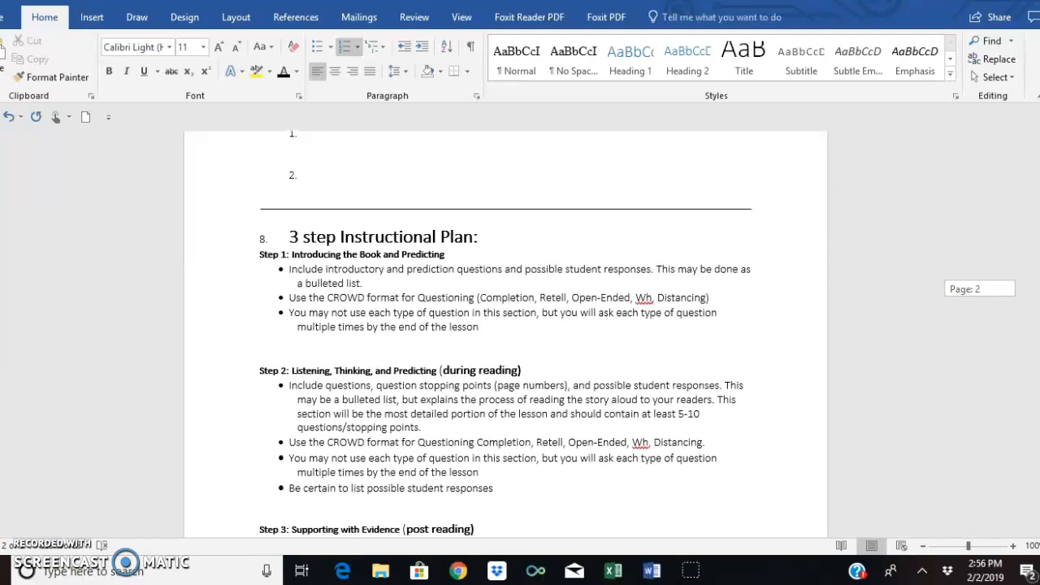
pyautogui.scroll(-3)
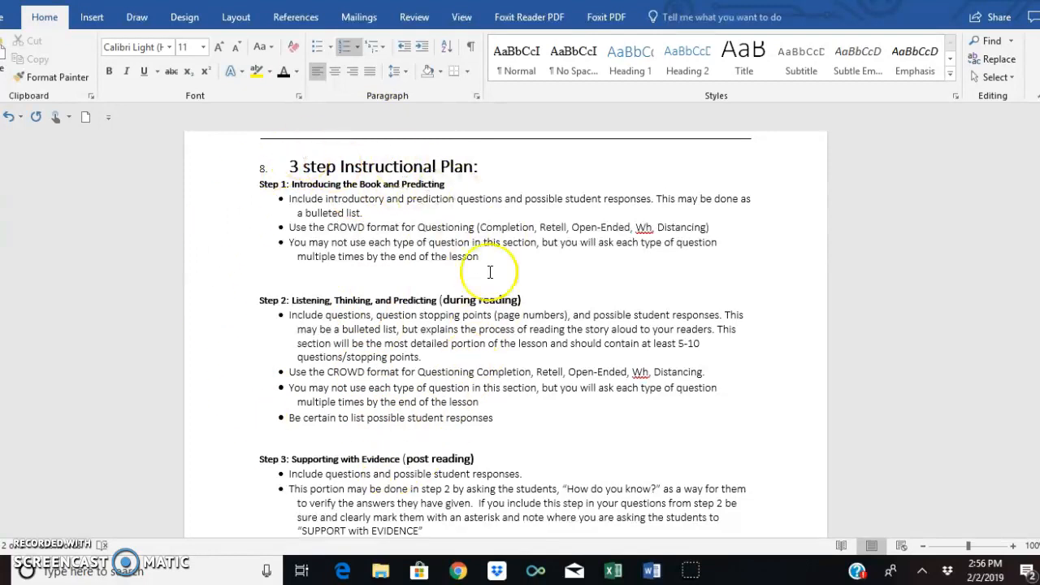
pyautogui.moveTo(917, 247)
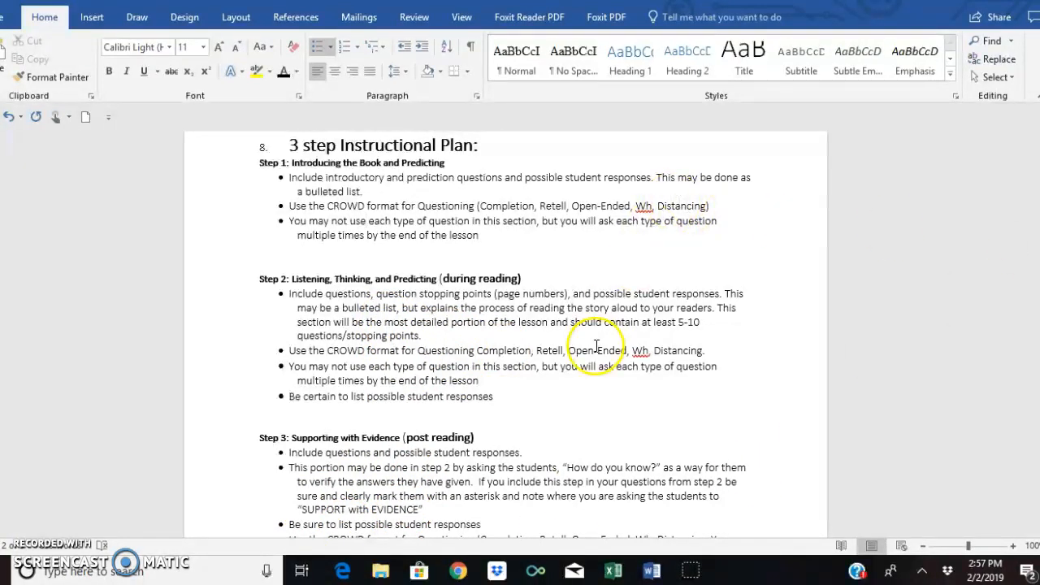
pyautogui.moveTo(860, 304)
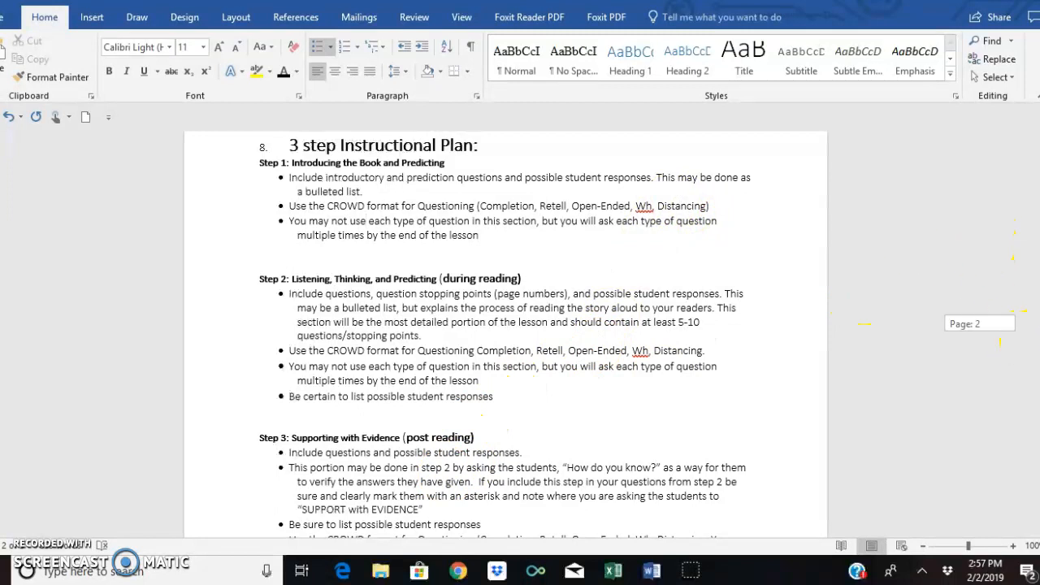
pyautogui.scroll(-3)
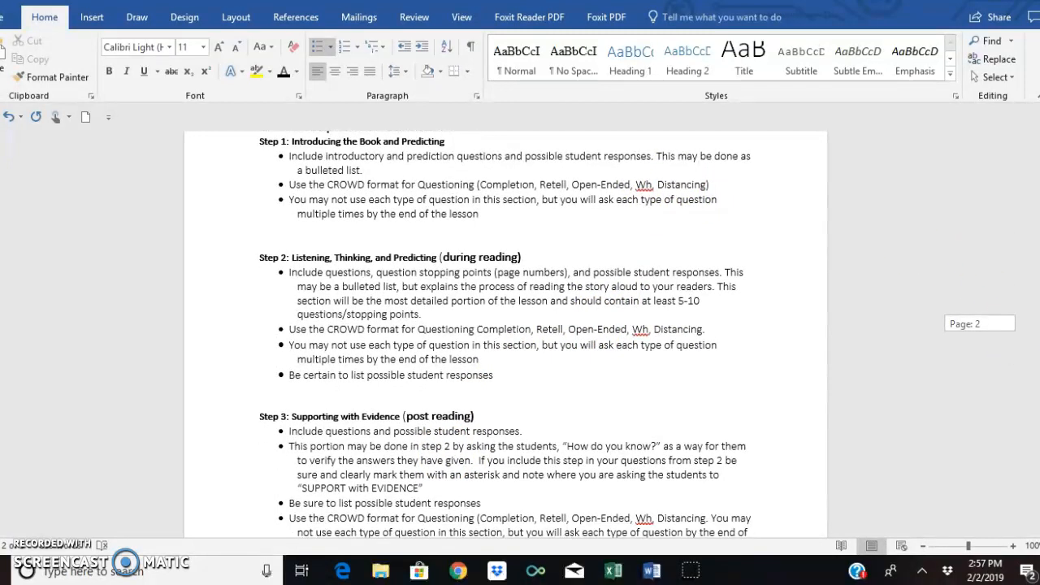
pyautogui.scroll(-3)
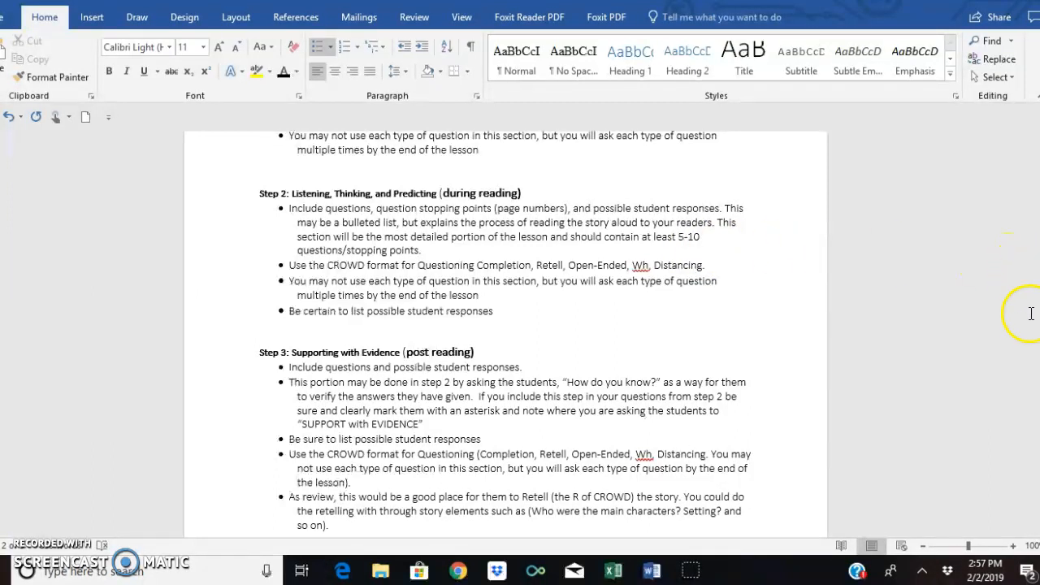
pyautogui.scroll(-3)
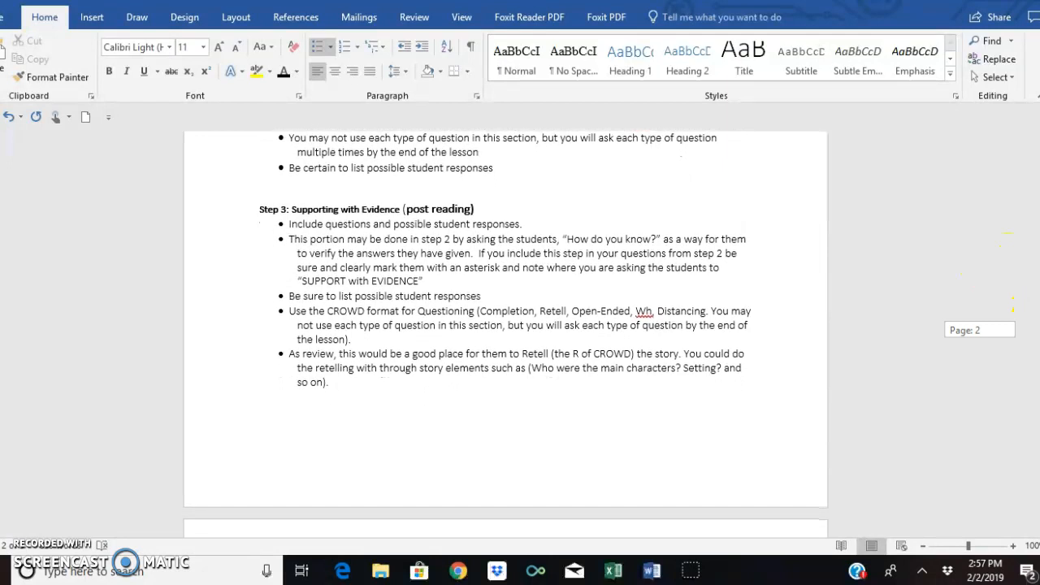
pyautogui.scroll(-3)
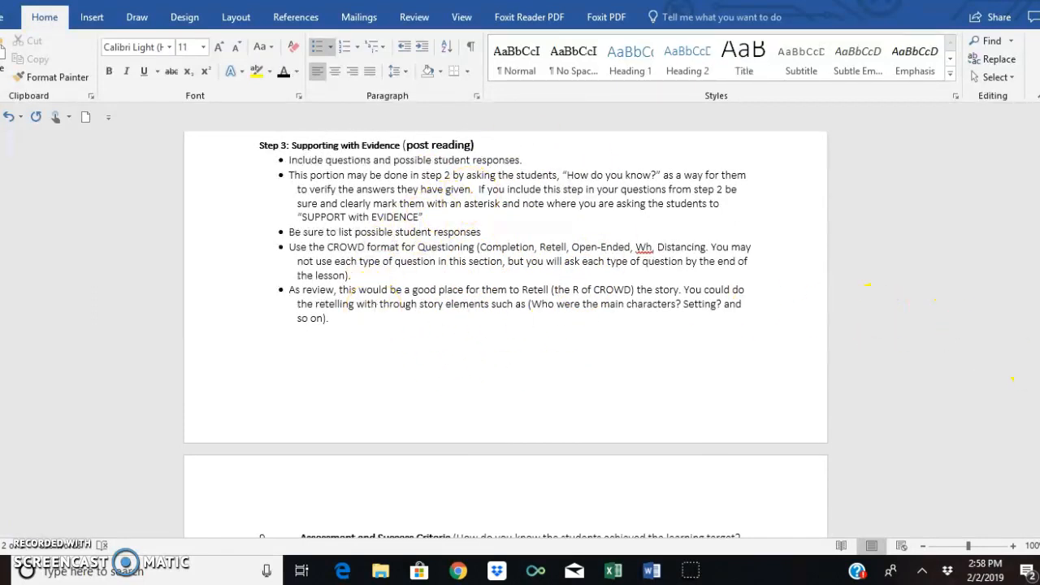
pyautogui.scroll(-3)
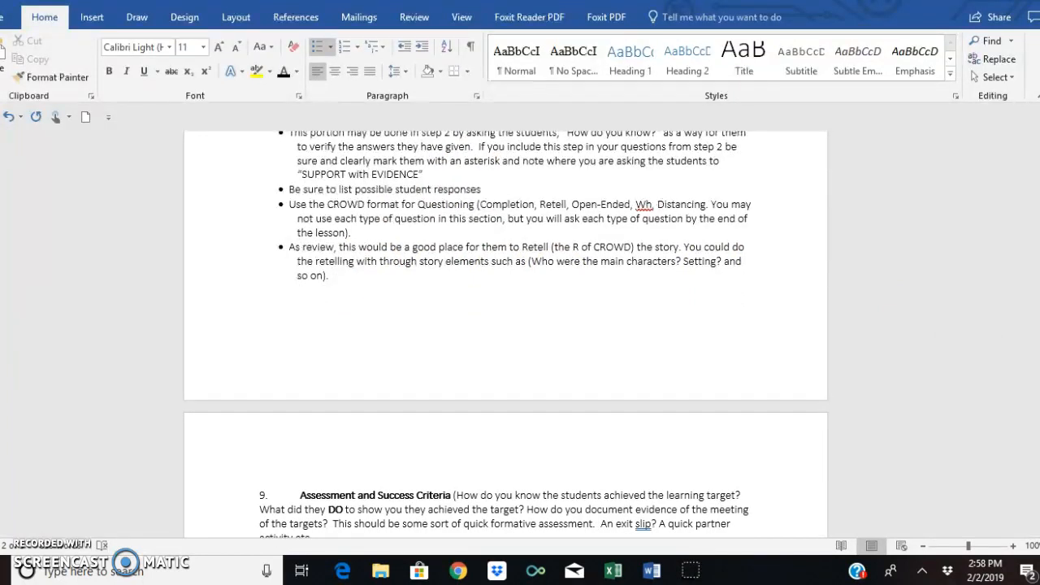
pyautogui.scroll(-3)
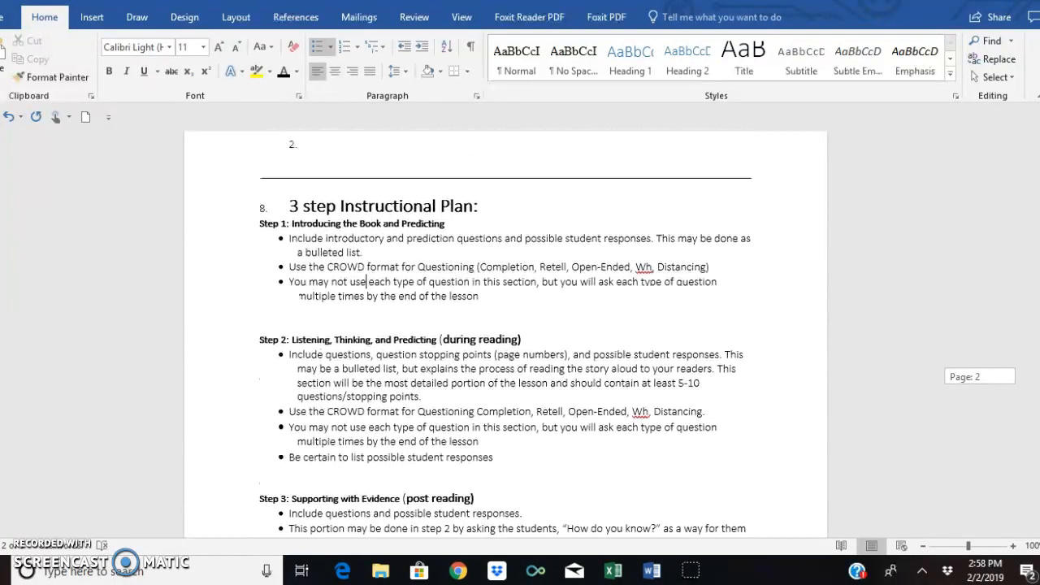
pyautogui.scroll(-3)
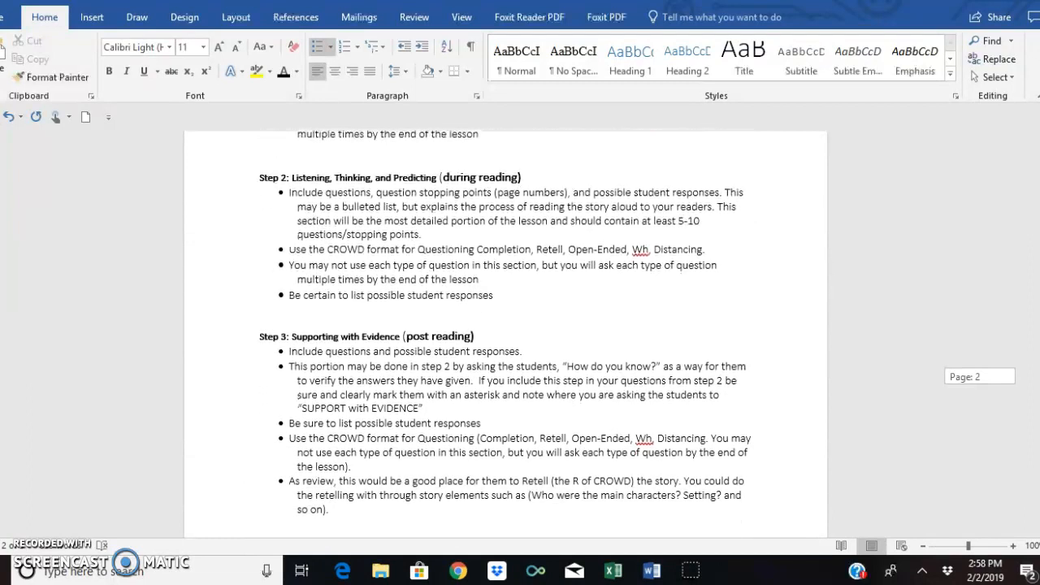
pyautogui.scroll(-3)
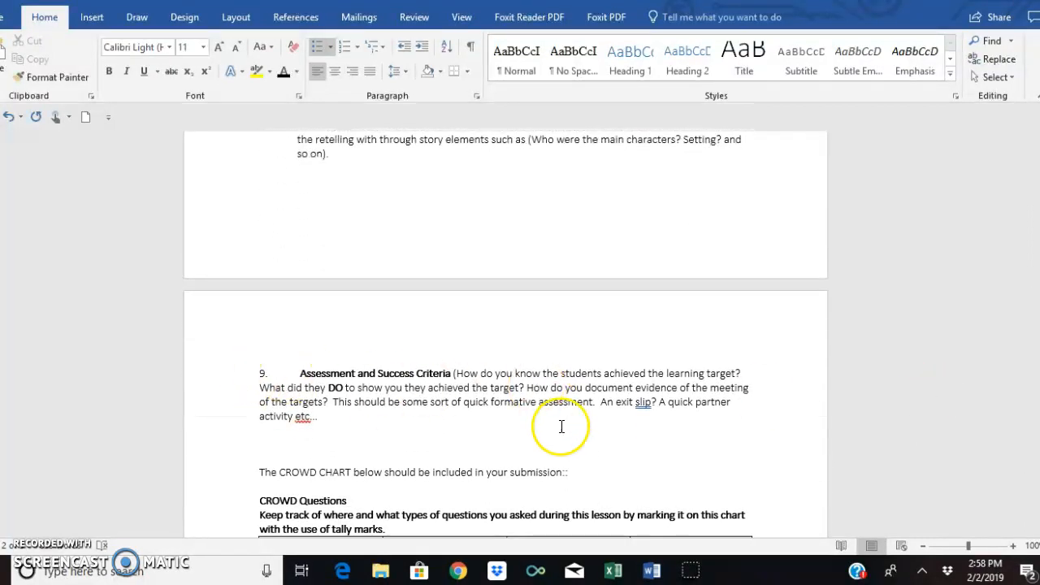
pyautogui.moveTo(897, 410)
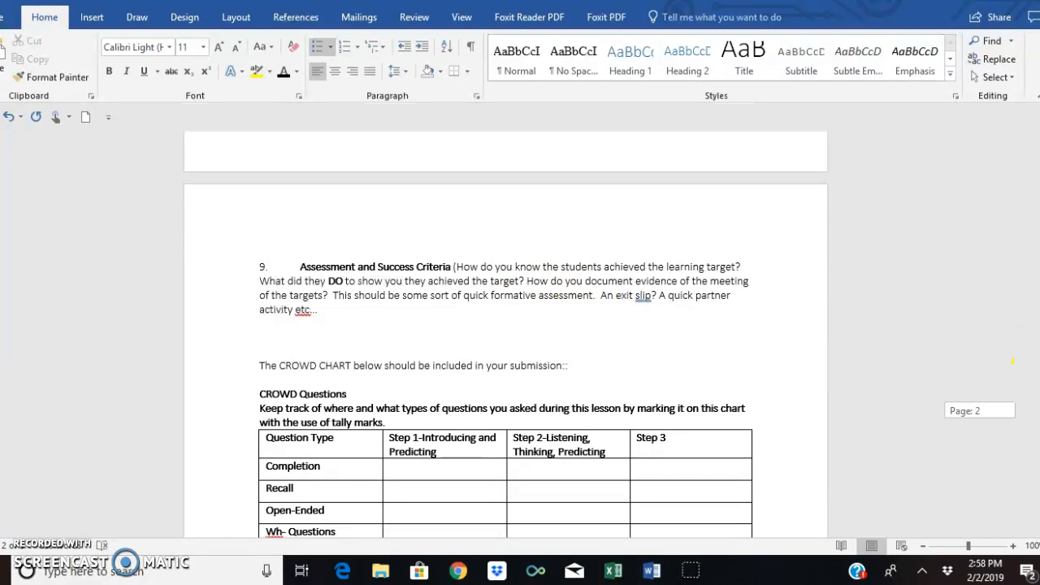
# Scroll the lesson plan between the CROWD Questions tally chart and section 8, 3 step Instructional Plan.
pyautogui.scroll(-3)
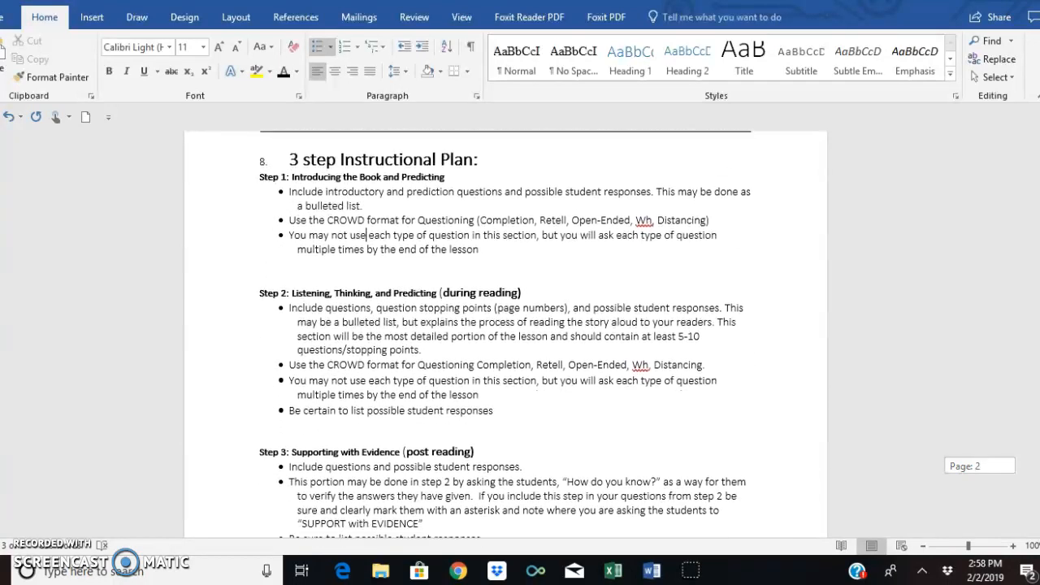
pyautogui.scroll(-3)
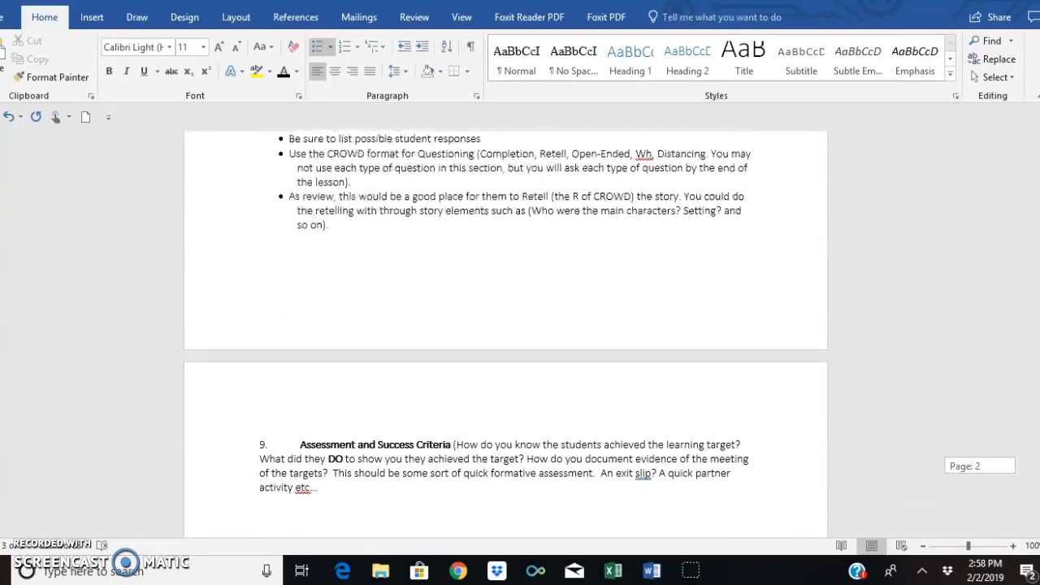
pyautogui.scroll(-3)
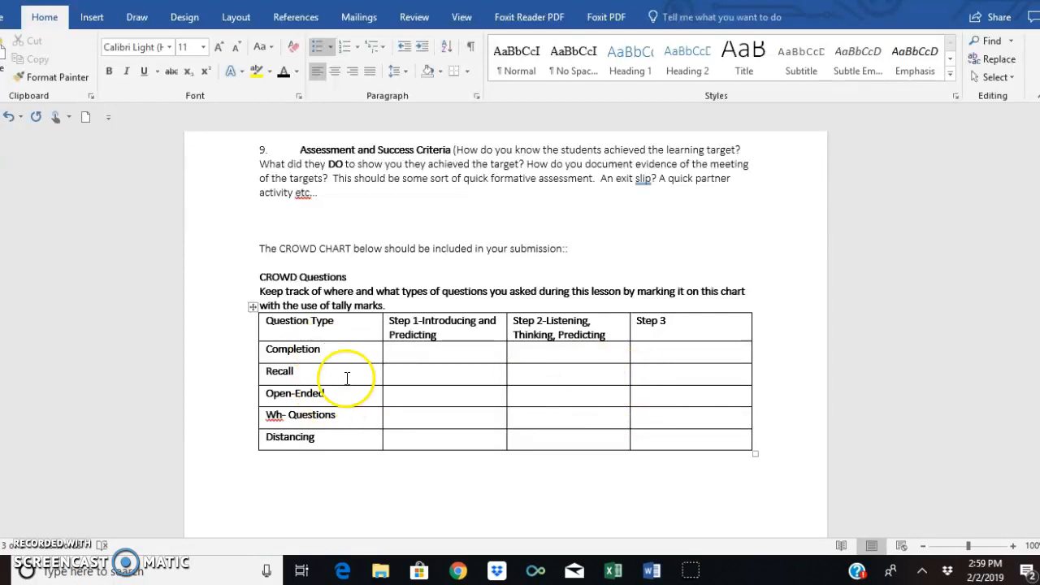
pyautogui.moveTo(552, 385)
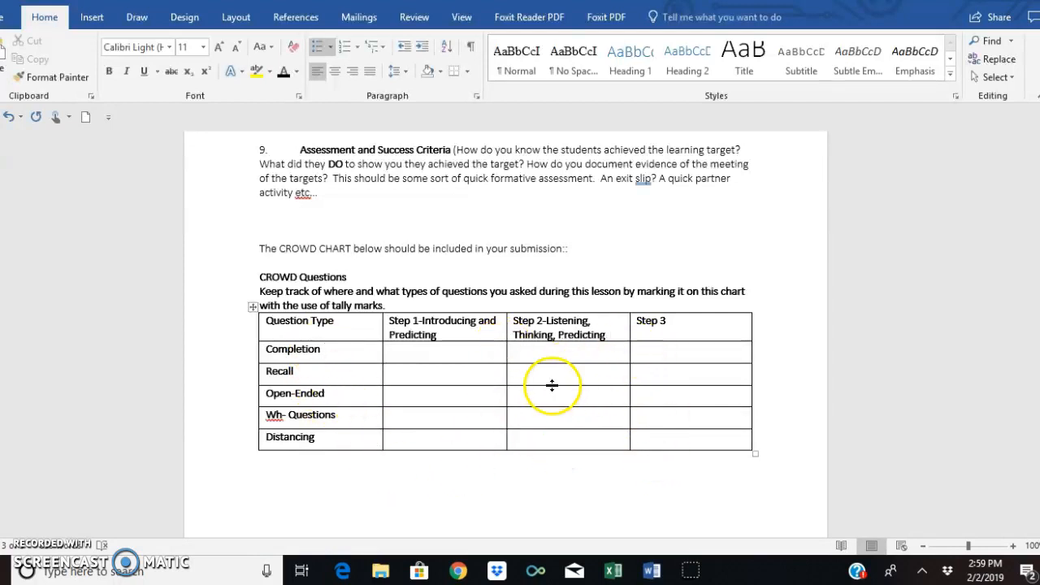
pyautogui.moveTo(577, 410)
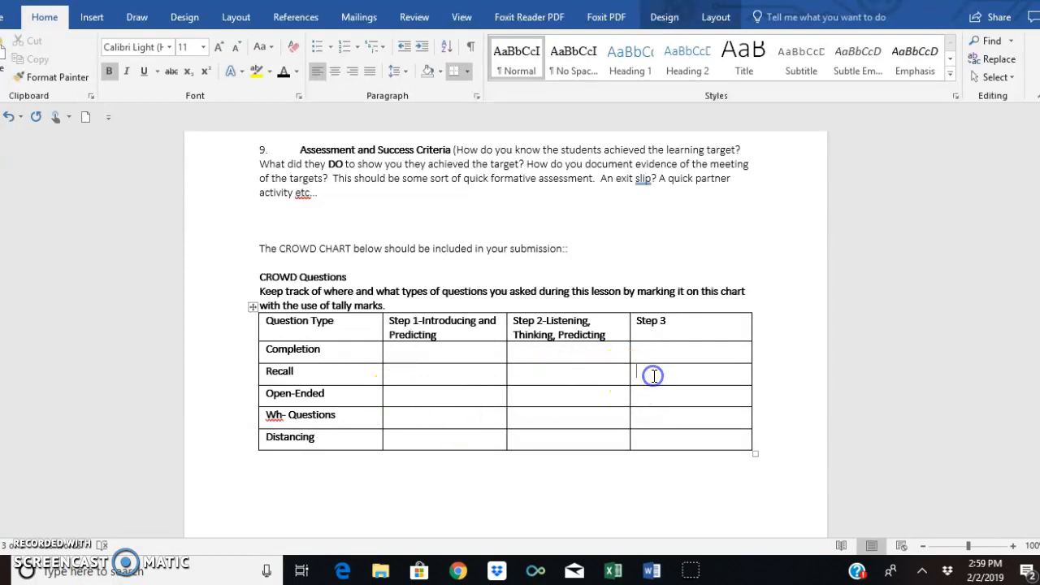
pyautogui.moveTo(395, 422)
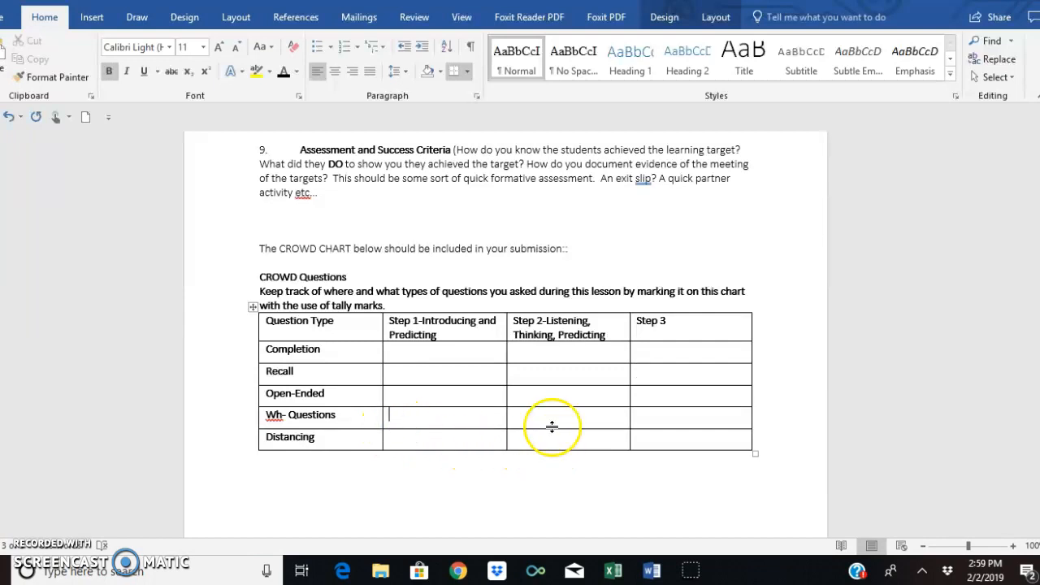
pyautogui.moveTo(687, 419)
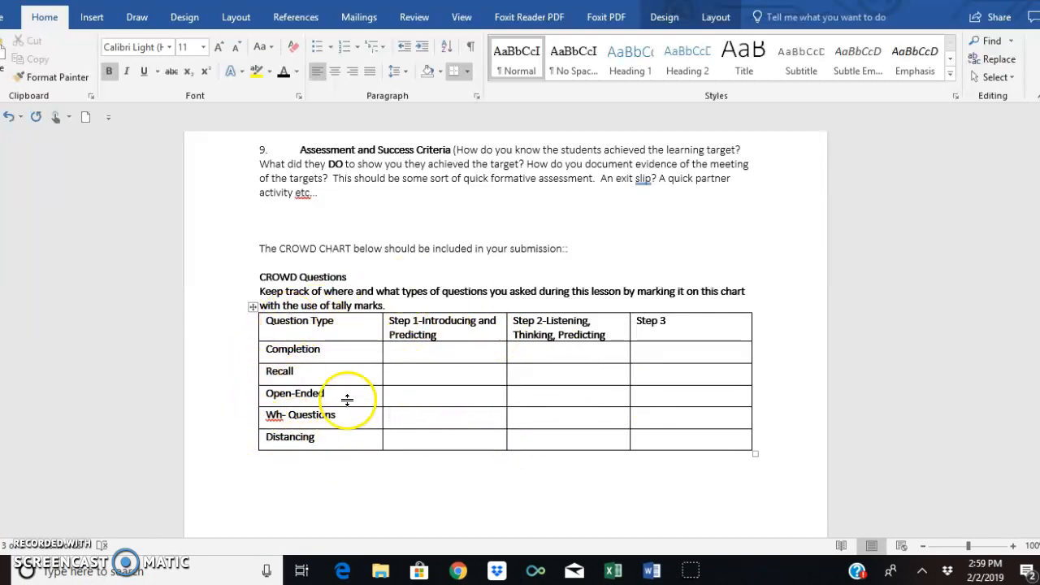
pyautogui.moveTo(845, 328)
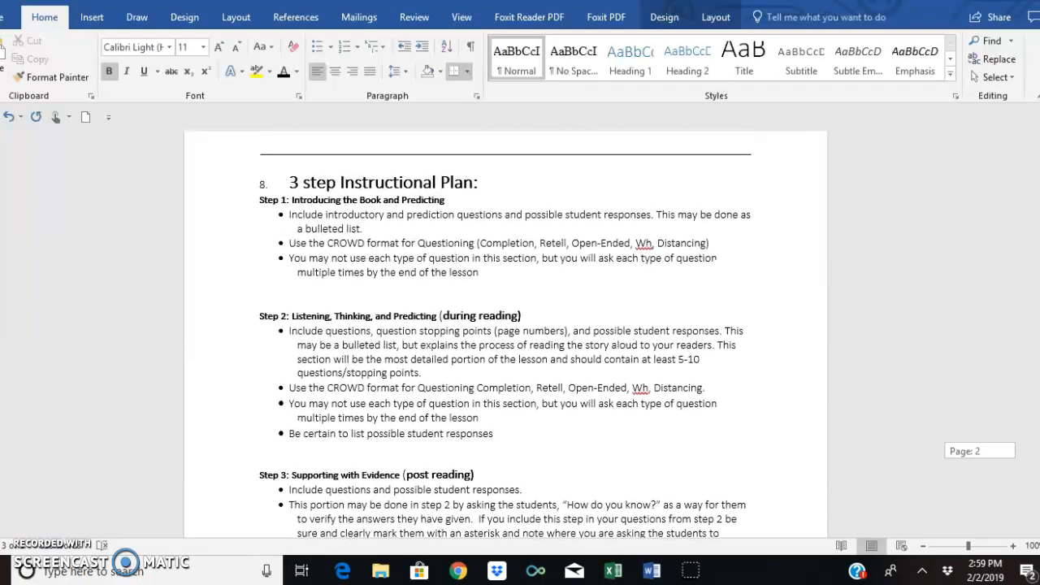
pyautogui.scroll(-3)
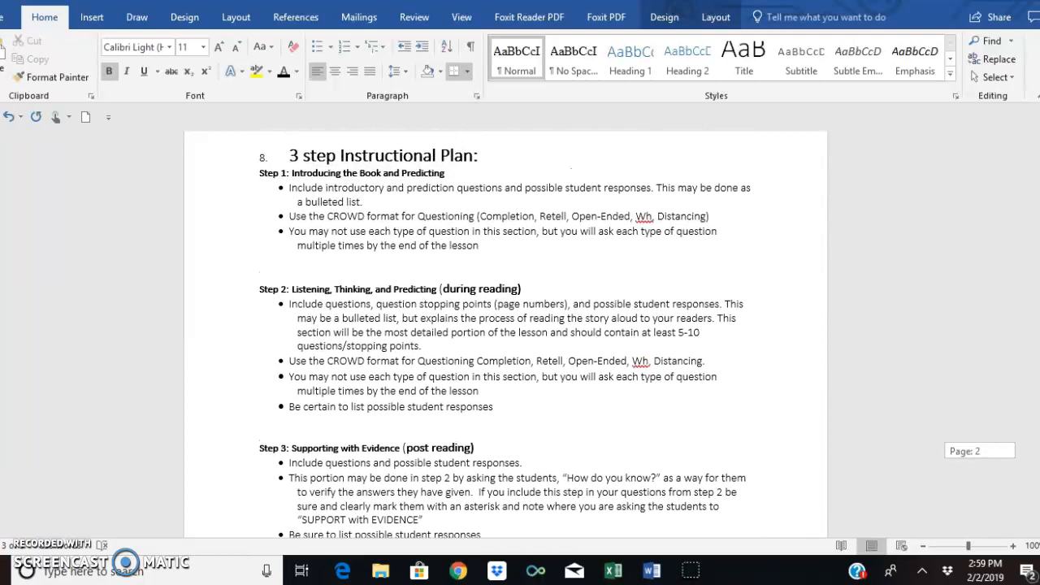
pyautogui.scroll(-3)
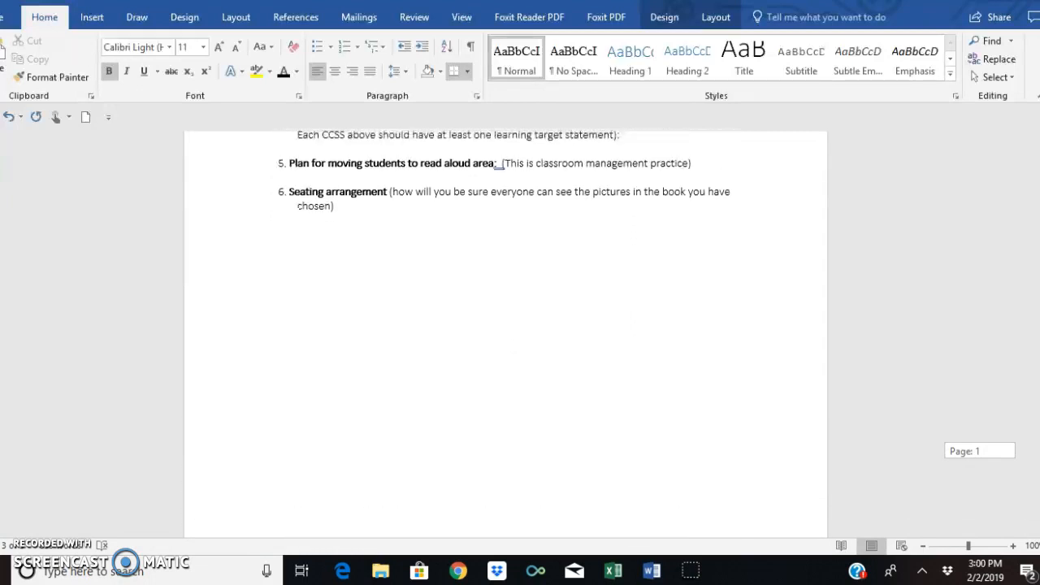
pyautogui.scroll(-3)
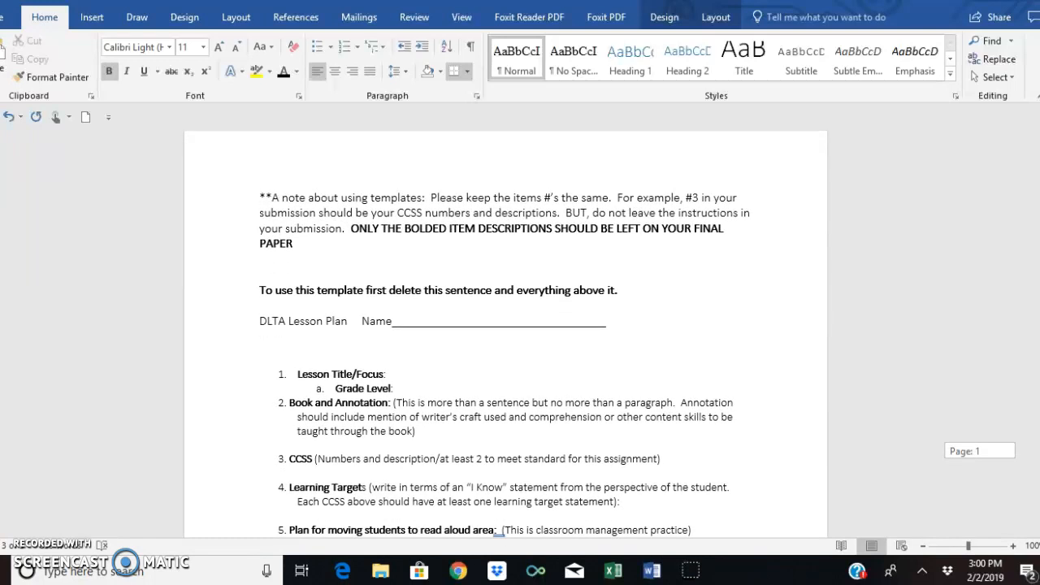
pyautogui.scroll(-3)
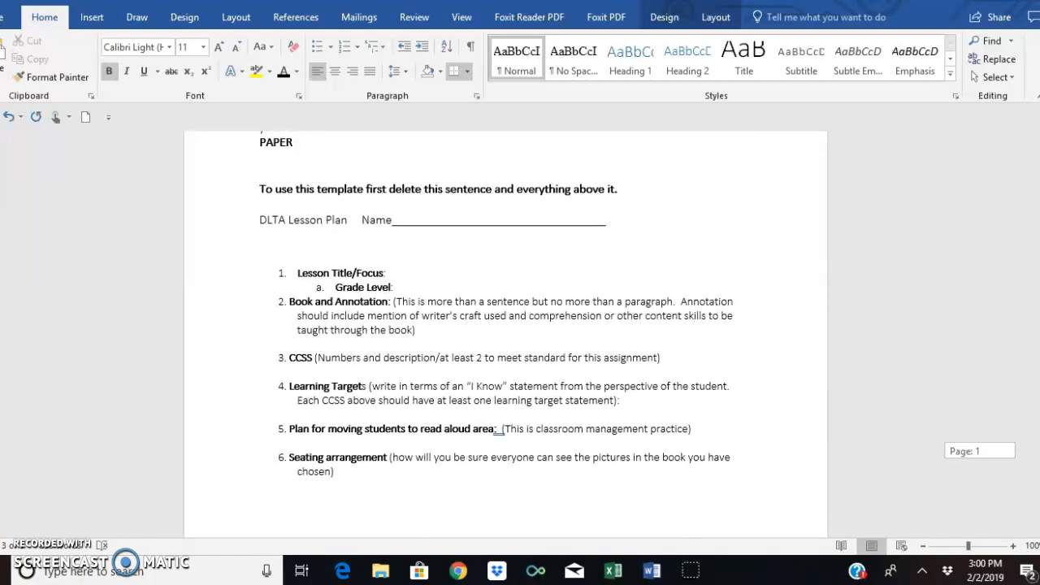
pyautogui.scroll(-3)
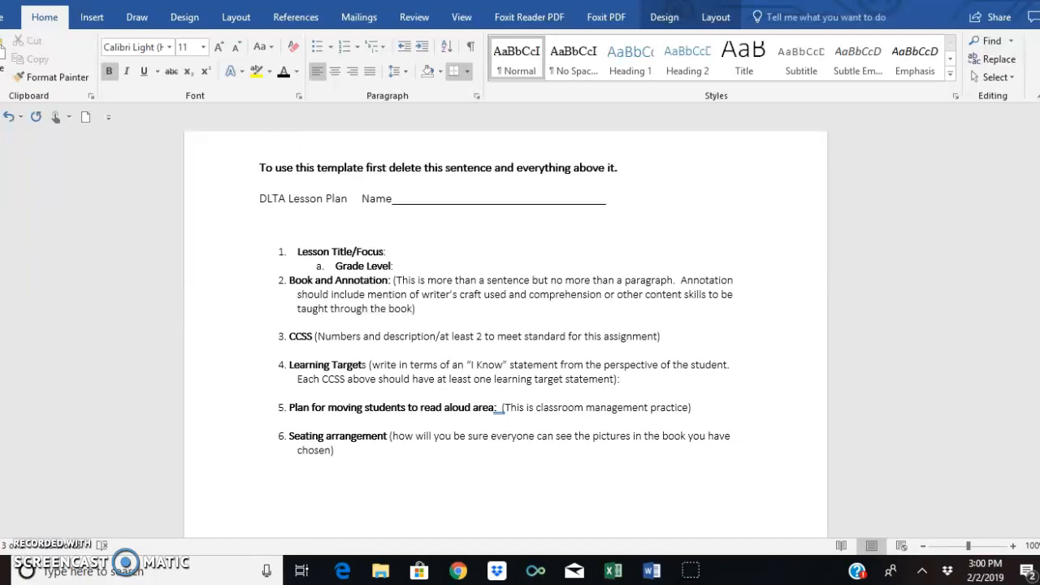
pyautogui.scroll(-3)
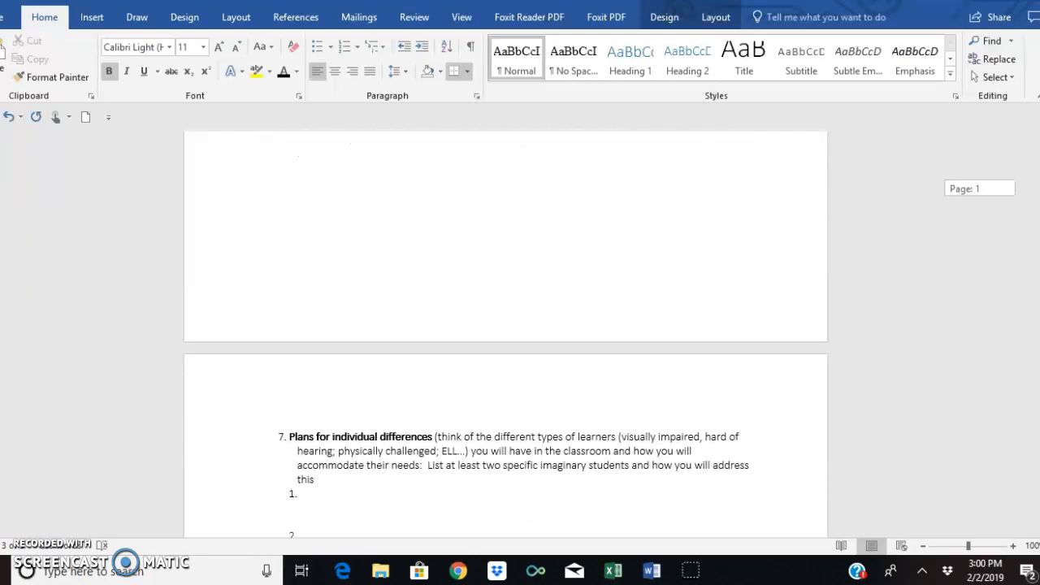
pyautogui.scroll(-3)
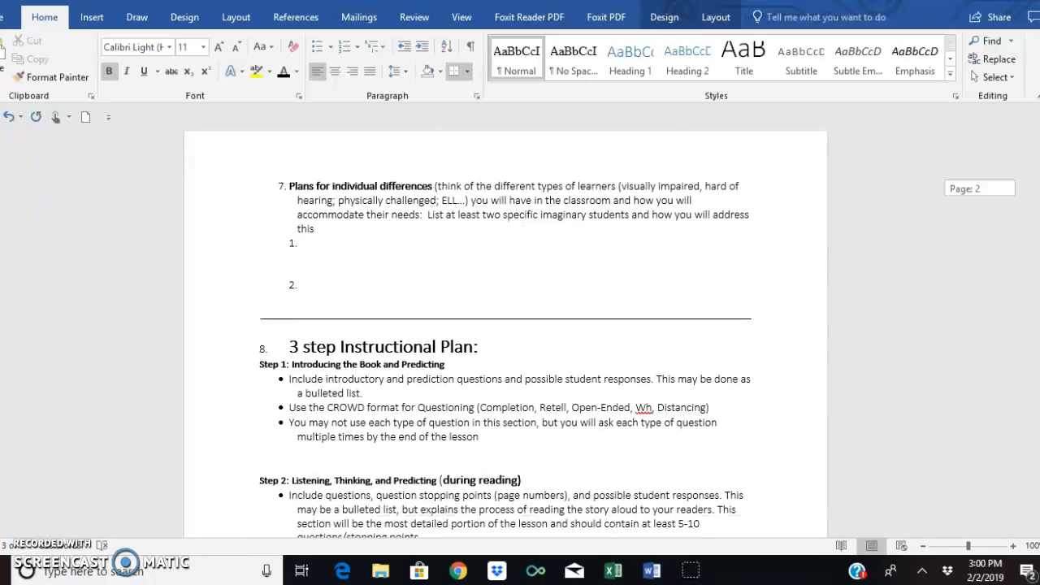
pyautogui.scroll(-3)
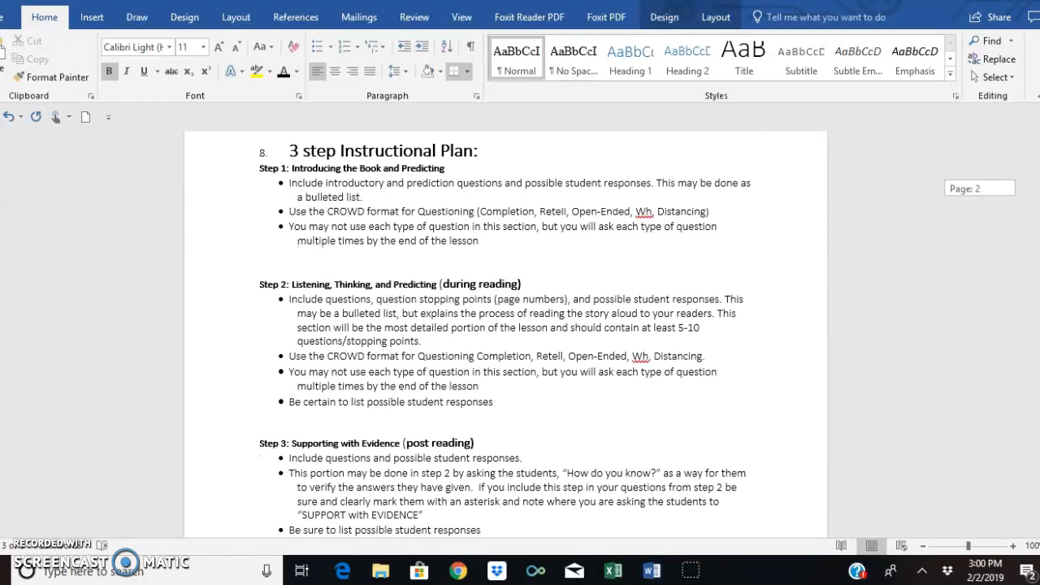
# Scroll through Step 3 to the Assessment item, ending back at the page 1 numbered items from Lesson Title to Seating arrangement.
pyautogui.scroll(-3)
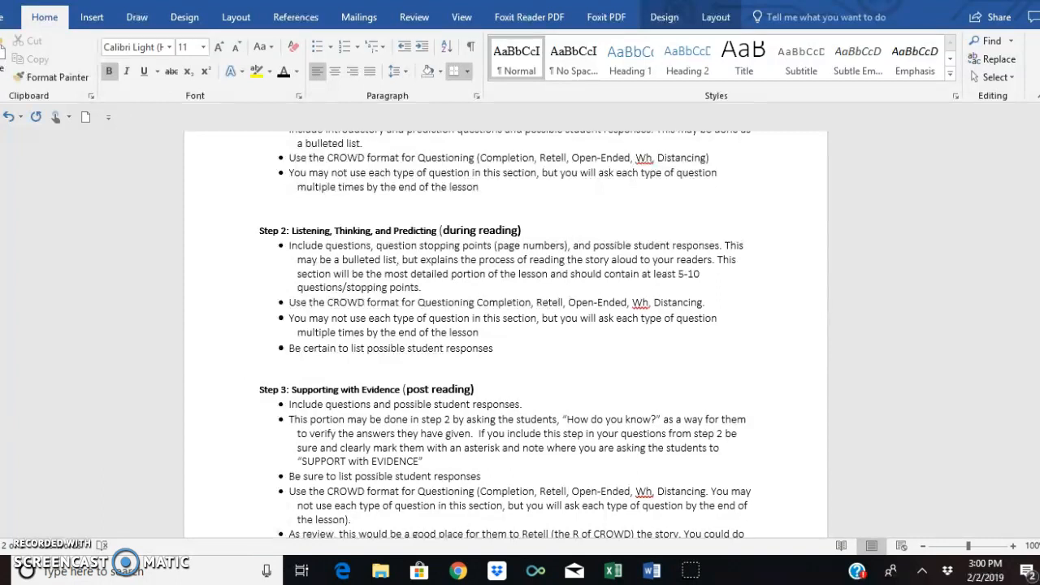
pyautogui.scroll(-3)
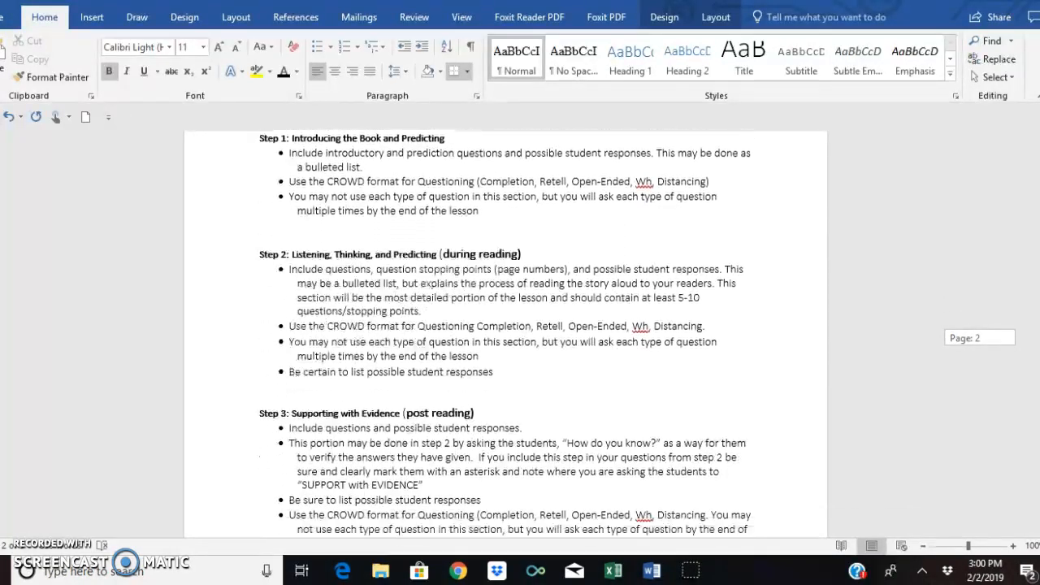
pyautogui.scroll(-3)
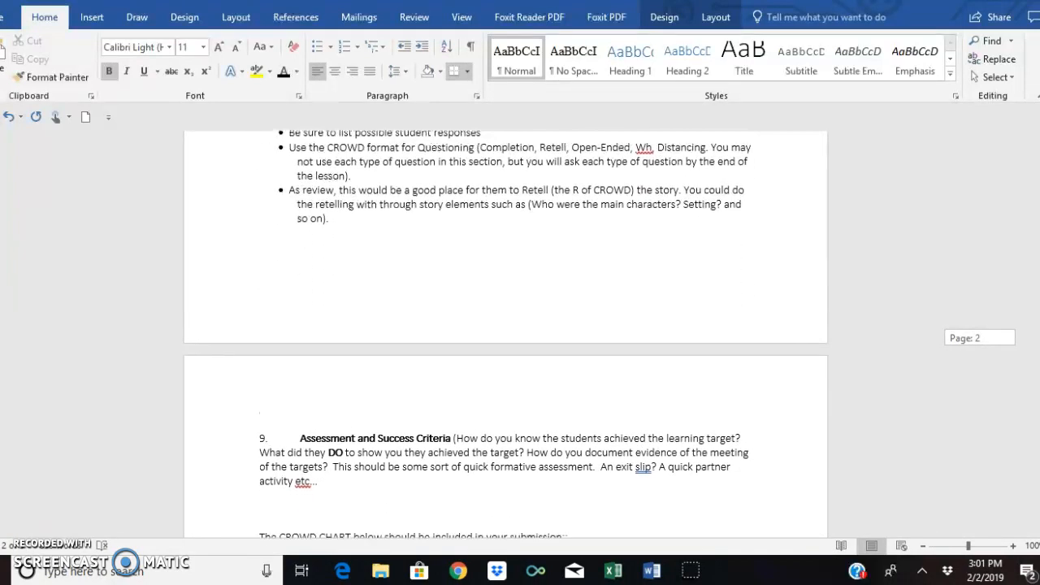
pyautogui.scroll(-3)
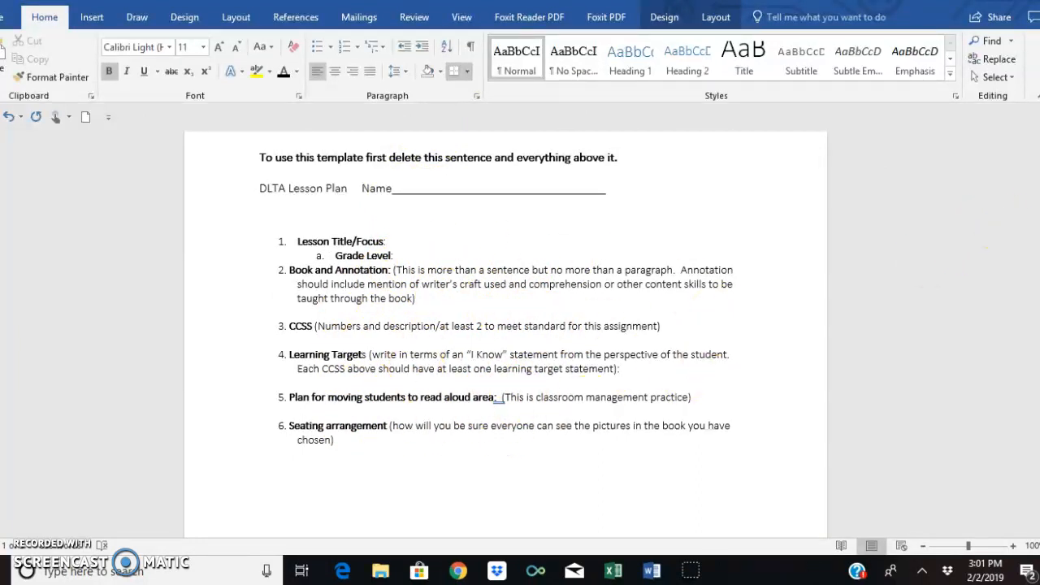
pyautogui.scroll(-3)
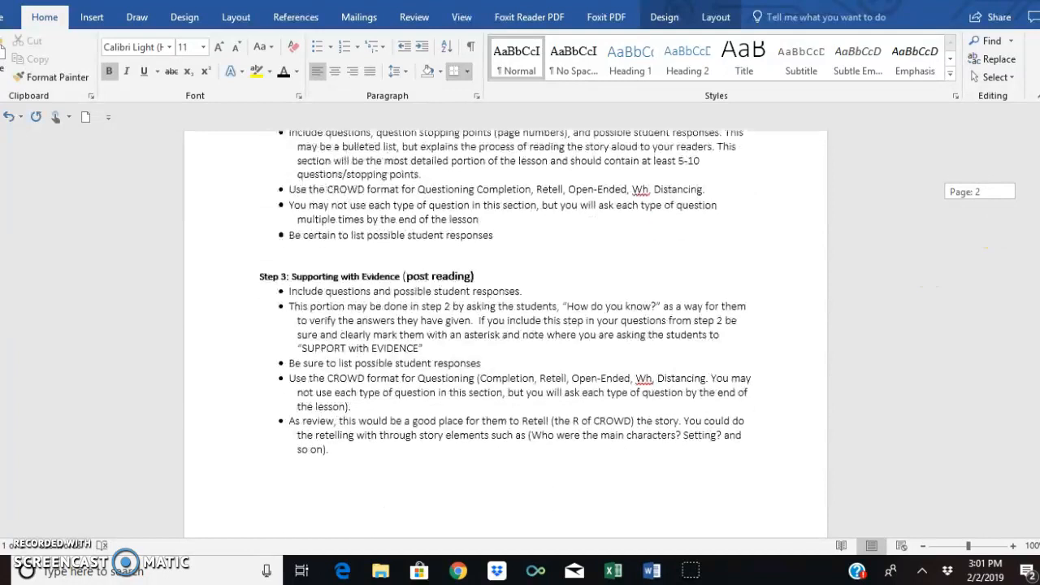
pyautogui.scroll(-3)
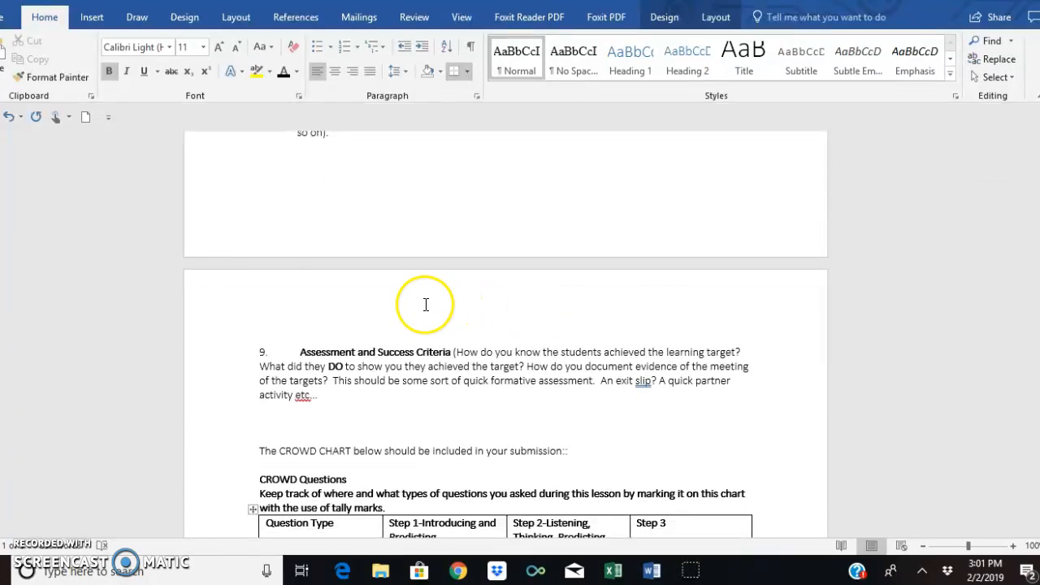
pyautogui.moveTo(919, 436)
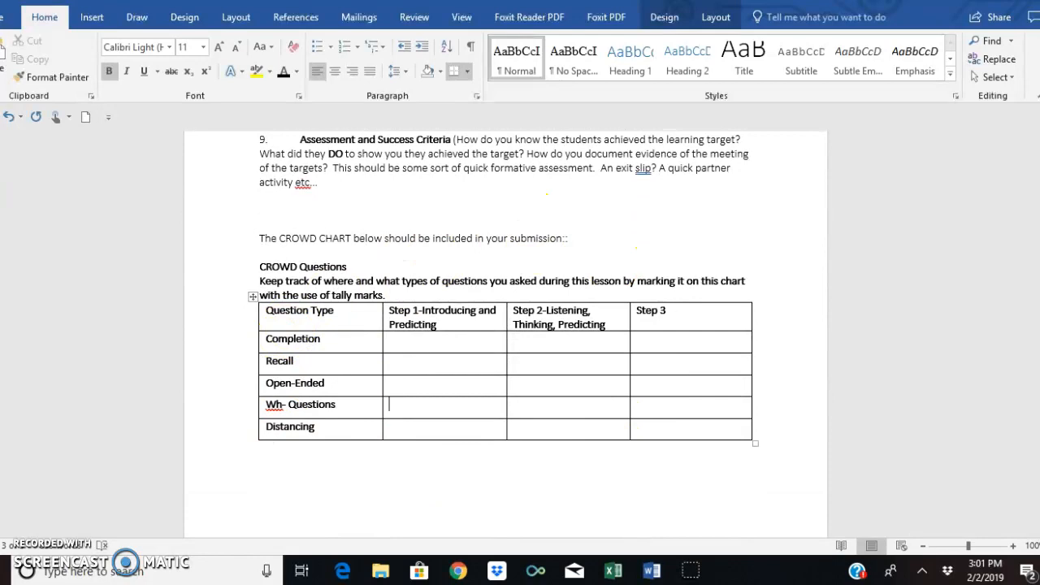
pyautogui.scroll(-3)
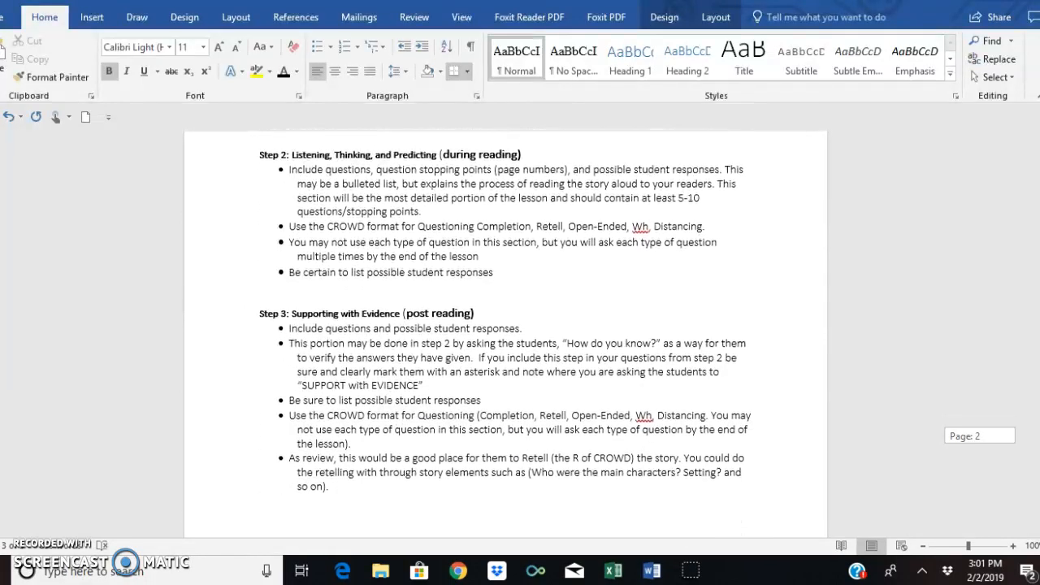
pyautogui.scroll(-3)
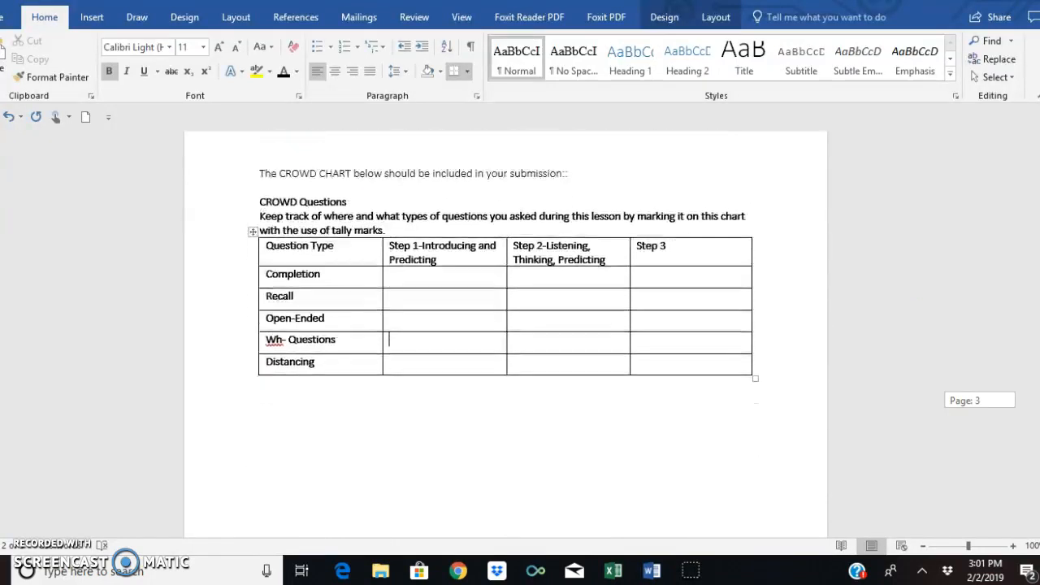
pyautogui.scroll(-3)
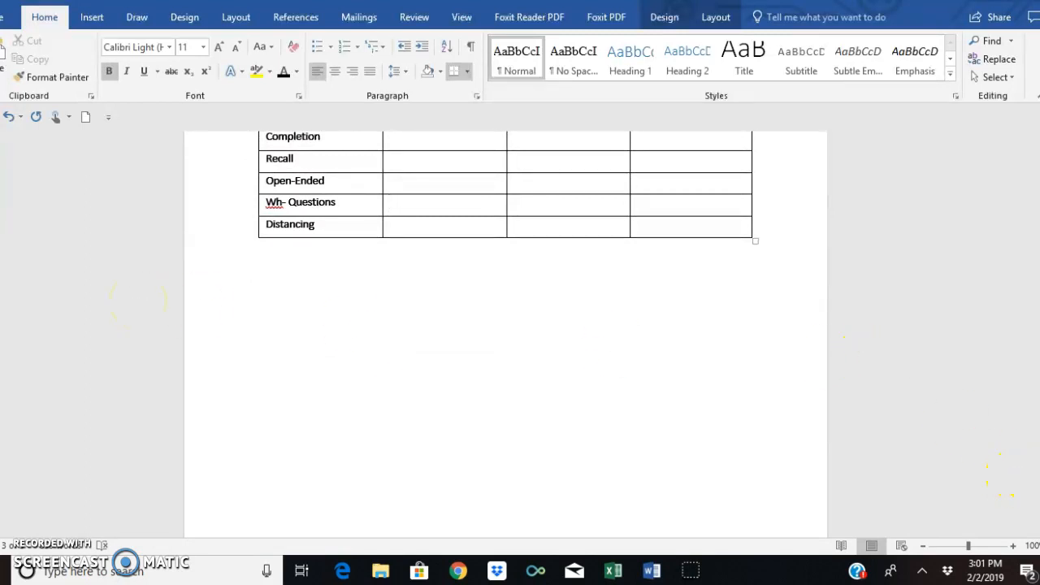
pyautogui.scroll(-3)
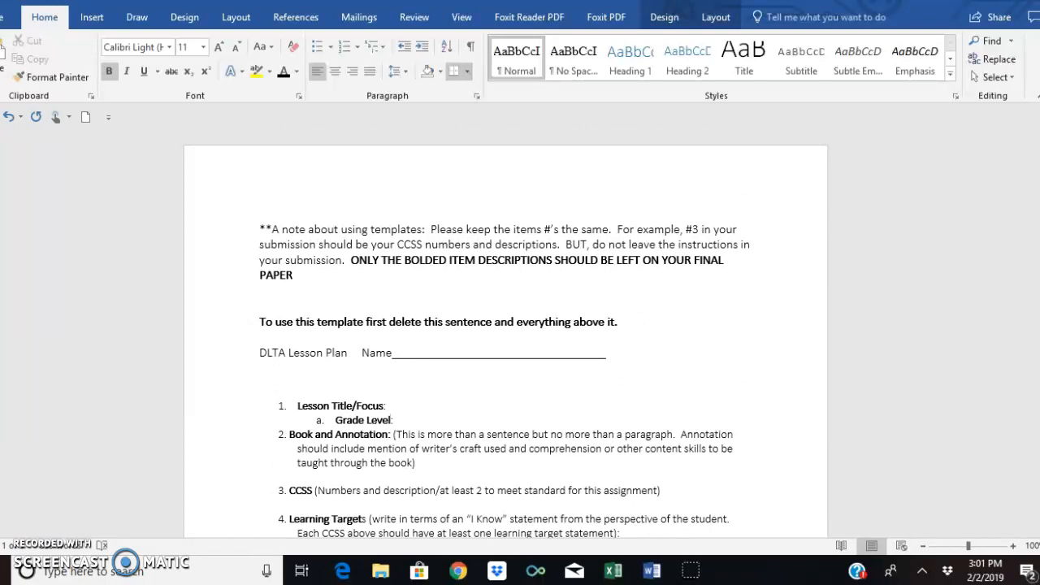
pyautogui.scroll(-3)
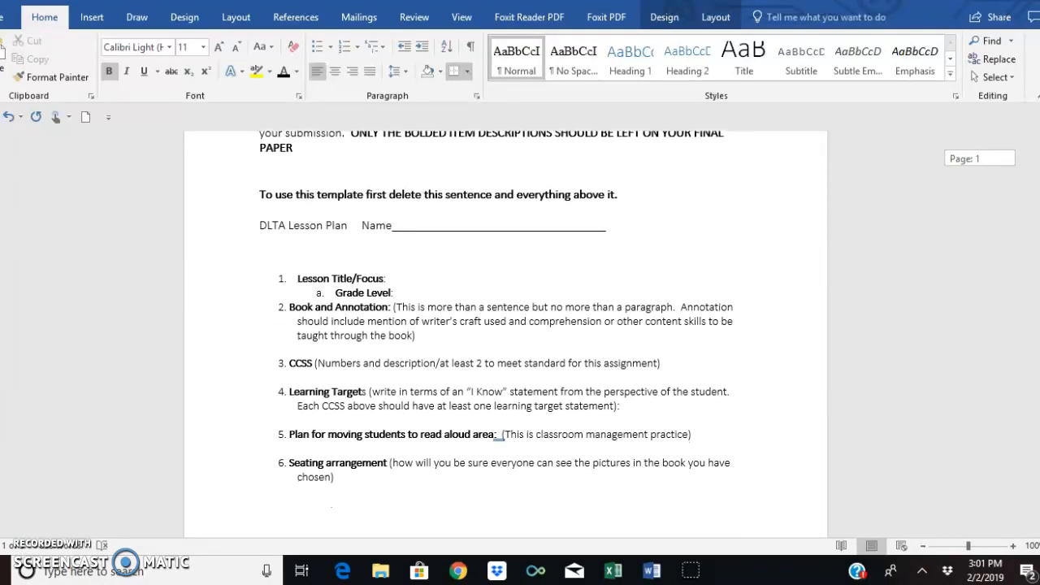